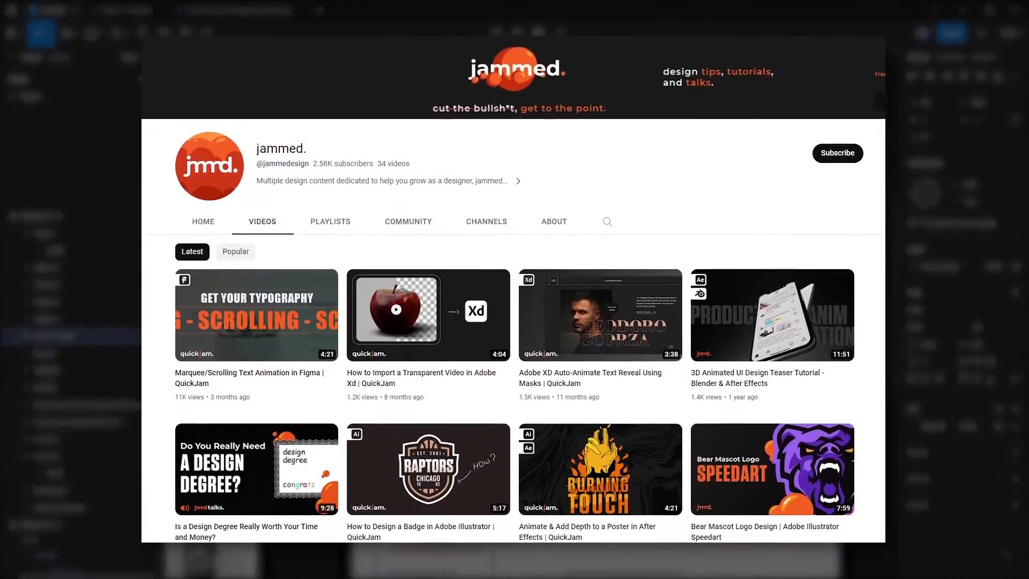
Hide the card's discount label and swap the product image to the telephone.
{"action": "scroll", "scroll_direction": "down", "scroll_amount": 3}
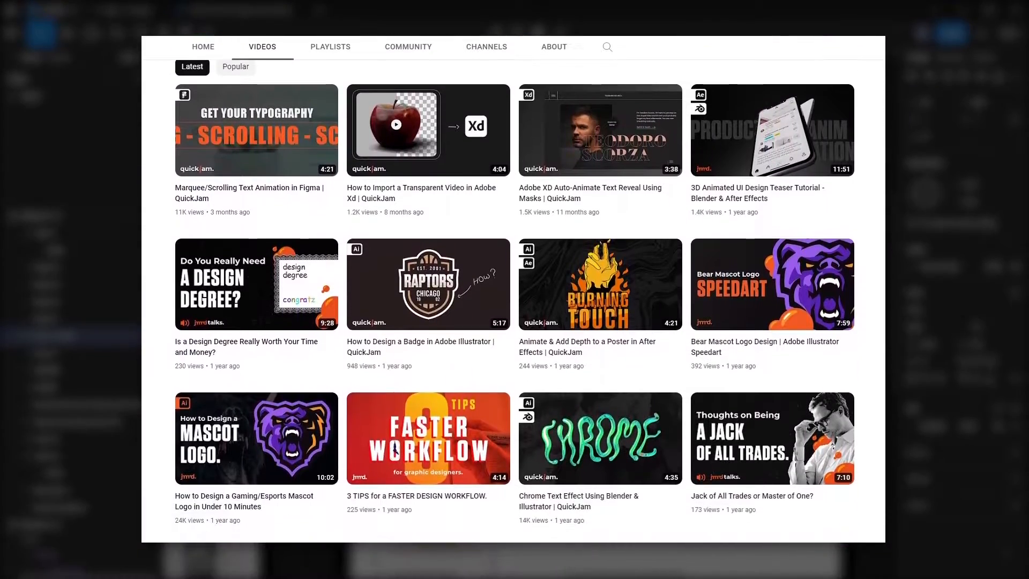
{"action": "scroll", "scroll_direction": "down", "scroll_amount": 3}
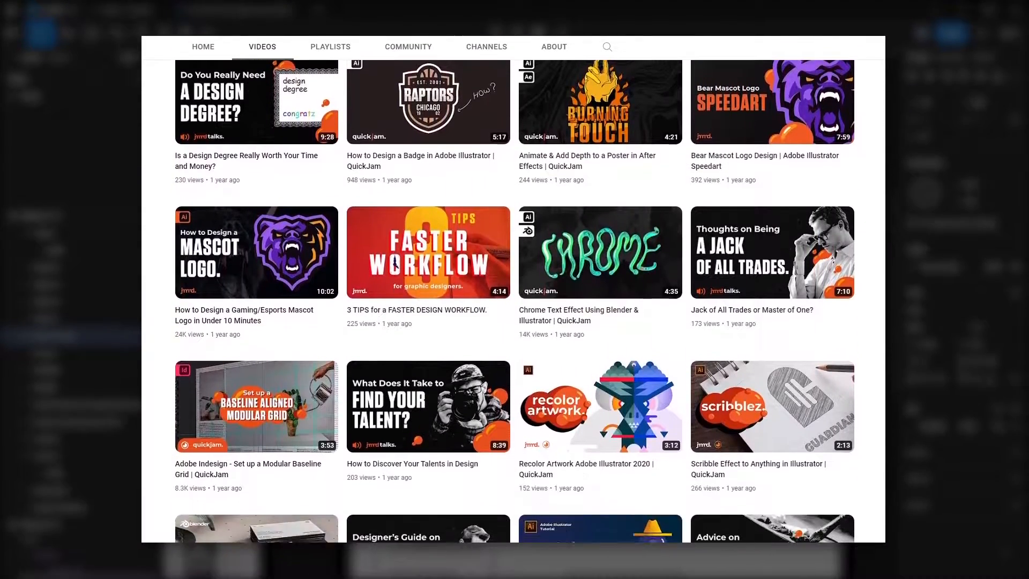
{"action": "scroll", "scroll_direction": "down", "scroll_amount": 3}
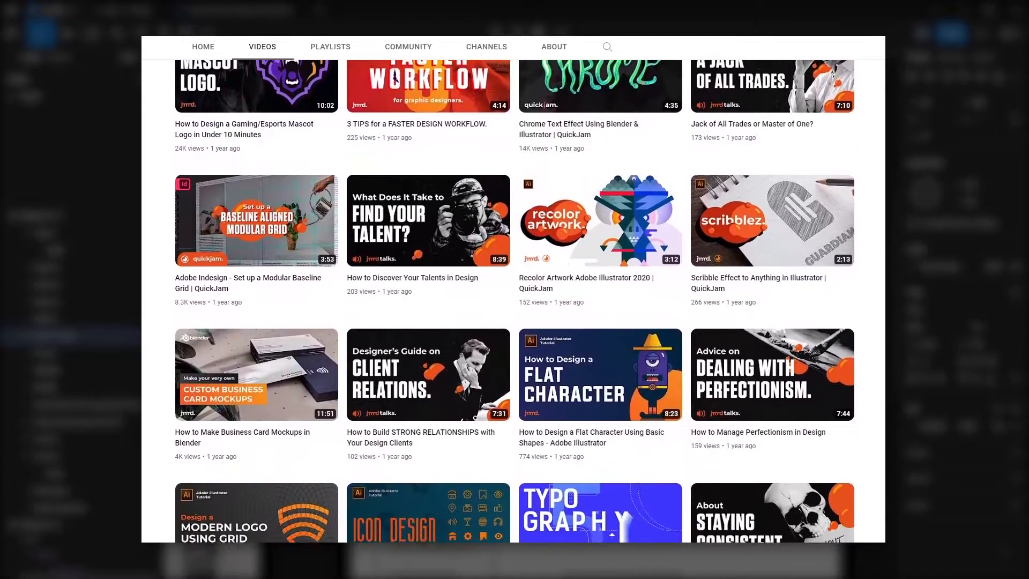
{"action": "scroll", "scroll_direction": "down", "scroll_amount": 3}
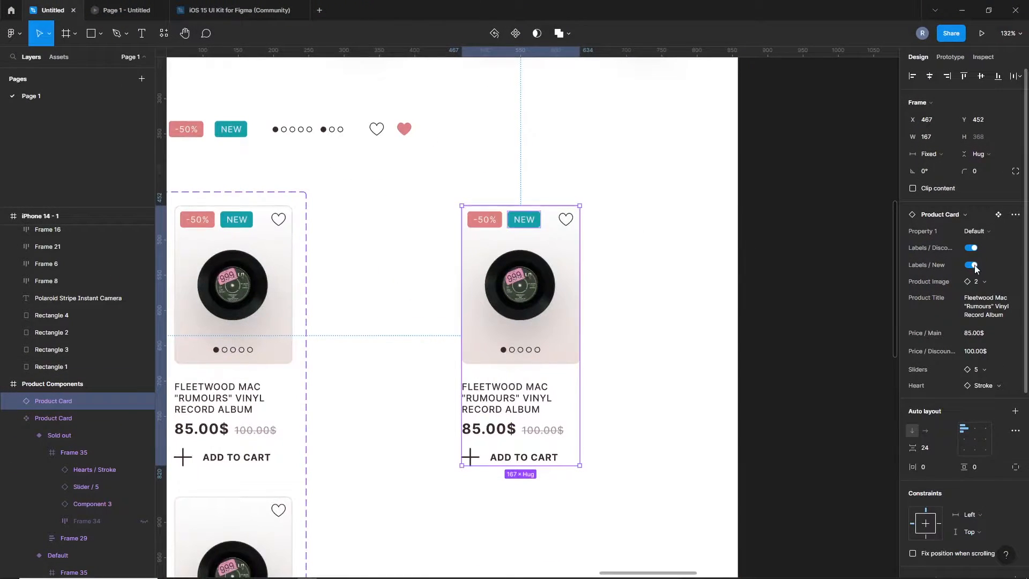
{"action": "left_click", "coordinate": [971, 248]}
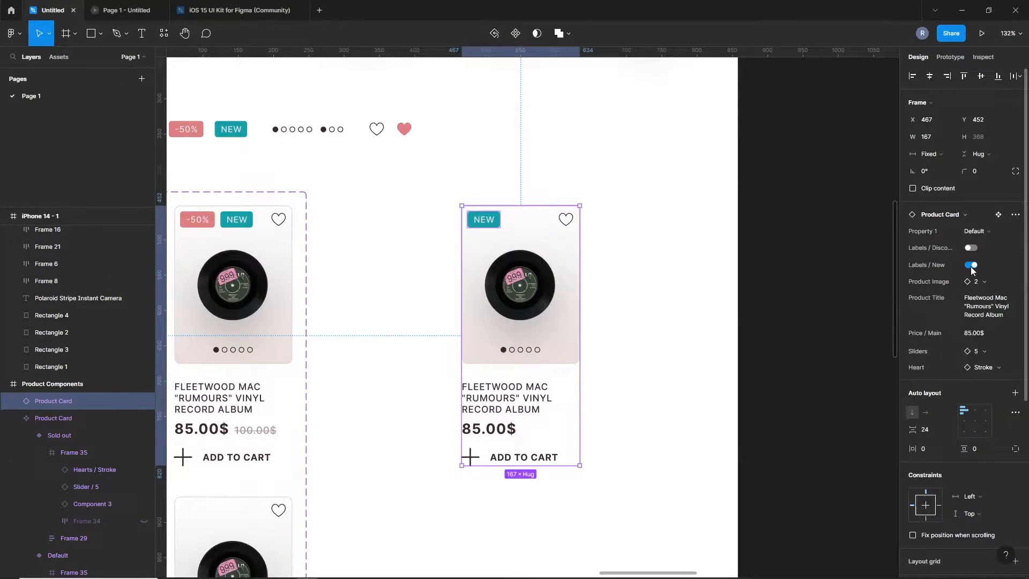
{"action": "left_click", "coordinate": [971, 264]}
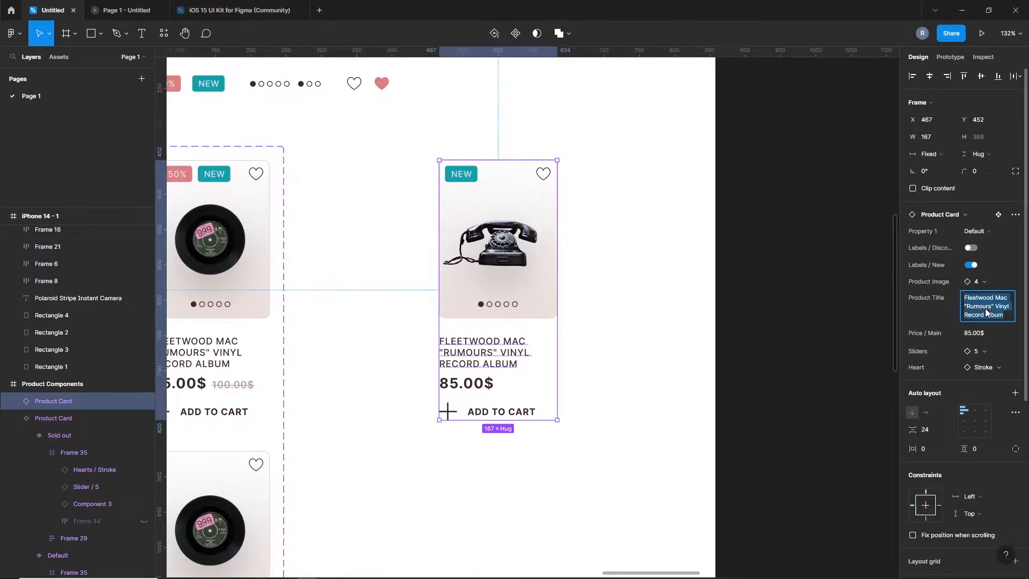
Title the card 'Some random retro item n.02', edit its price, and switch to Sold out.
{"action": "type", "text": "Some random retro item"}
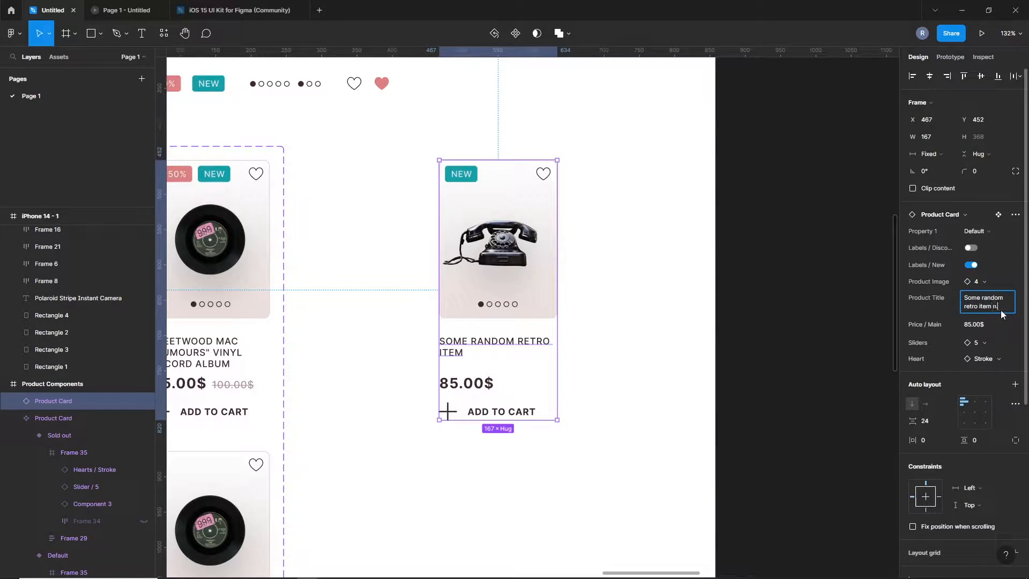
{"action": "type", "text": "n.02"}
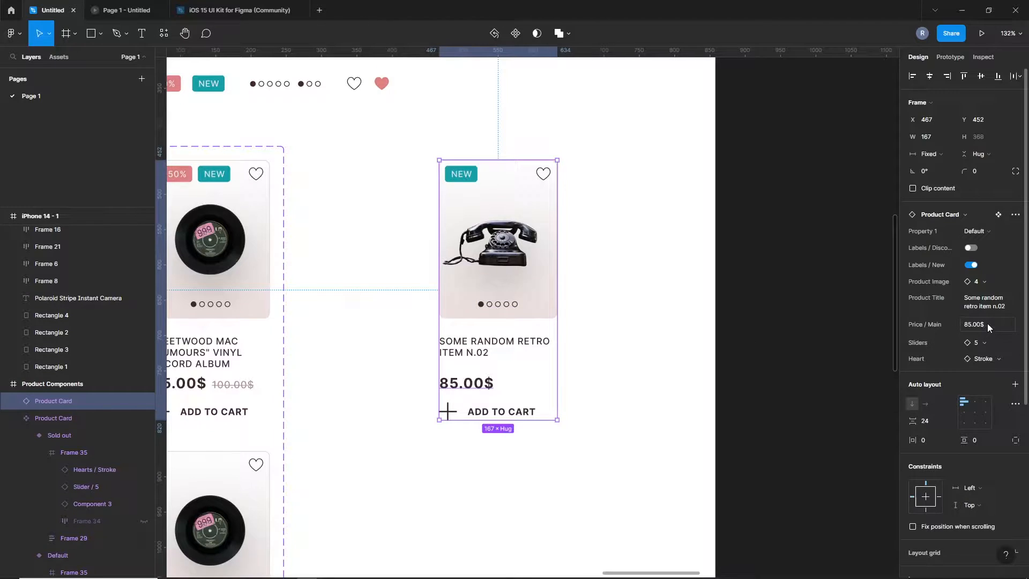
{"action": "left_click", "coordinate": [977, 342]}
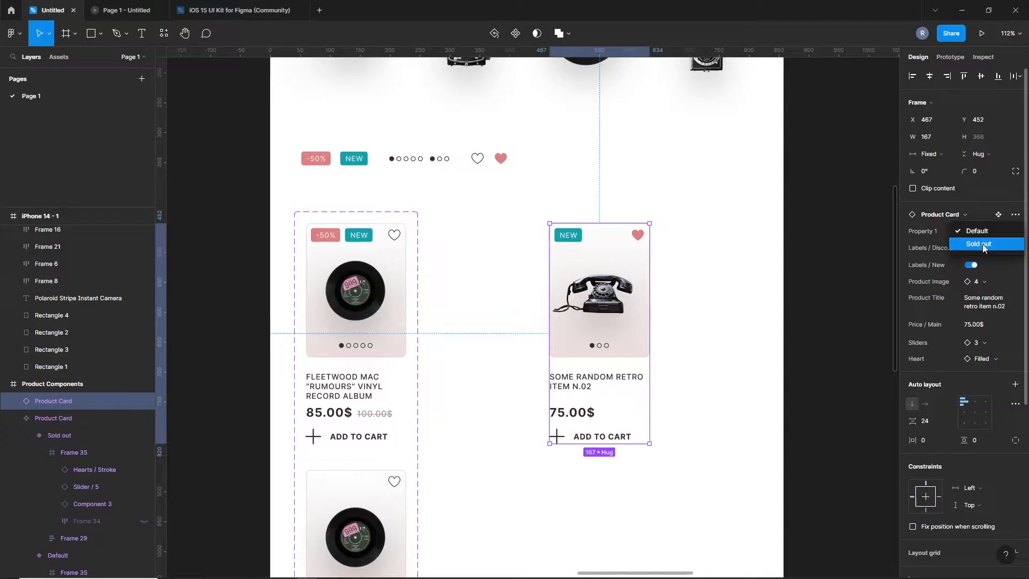
{"action": "left_click", "coordinate": [979, 243]}
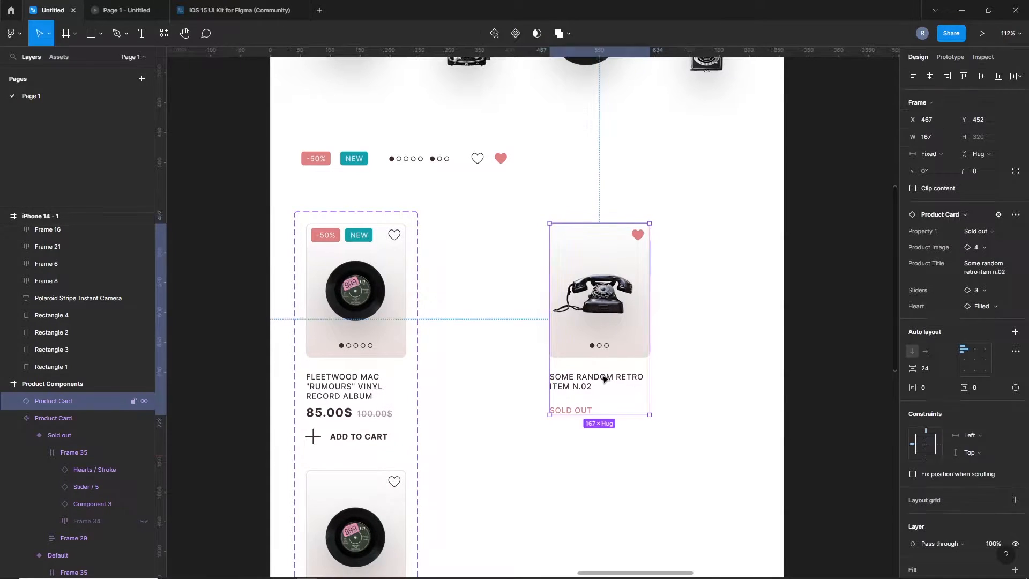
{"action": "left_click", "coordinate": [698, 419]}
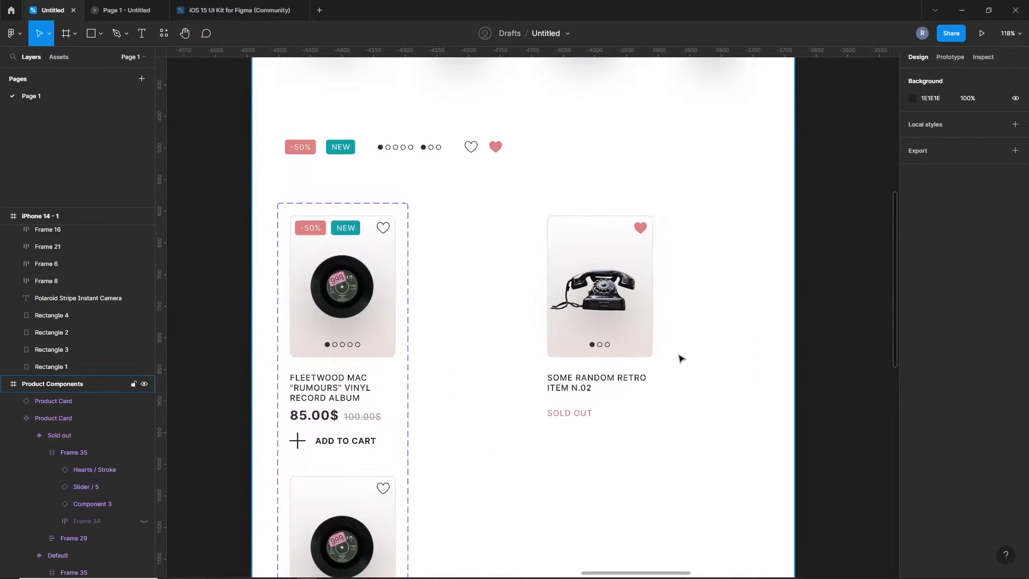
Select the lower sold-out card copy and set its price to 2\5.00$.
{"action": "left_click", "coordinate": [598, 286]}
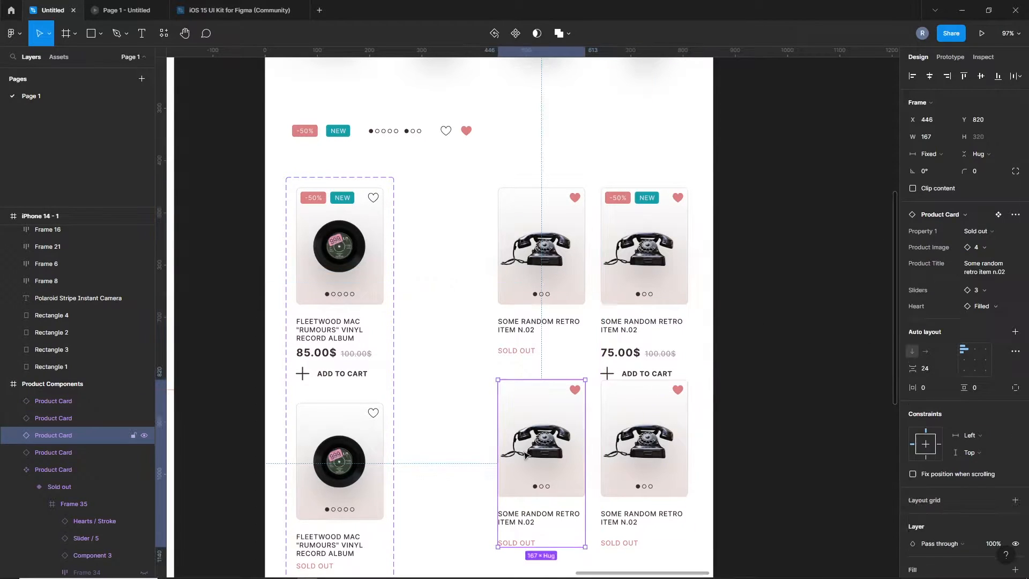
{"action": "left_click", "coordinate": [643, 246]}
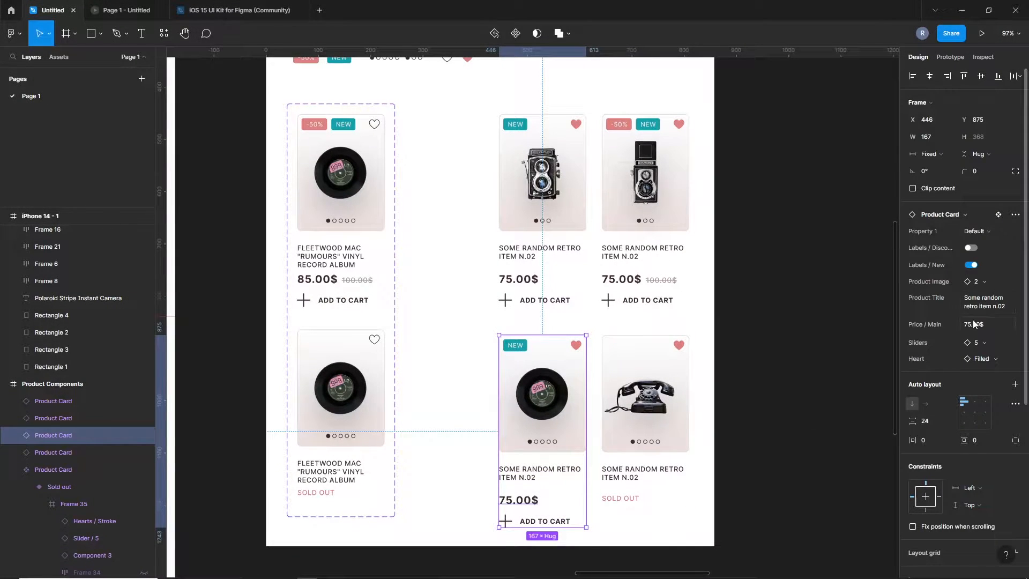
{"action": "type", "text": "2\\5.00$"}
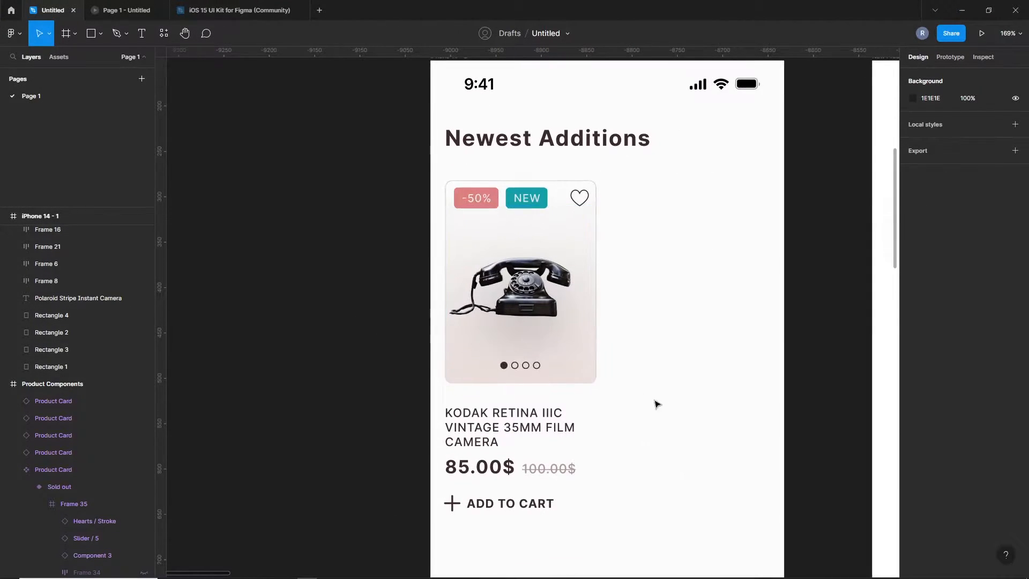
Inspect the Newest Additions card's telephone image and NEW label layers.
{"action": "scroll", "scroll_direction": "down", "scroll_amount": 3}
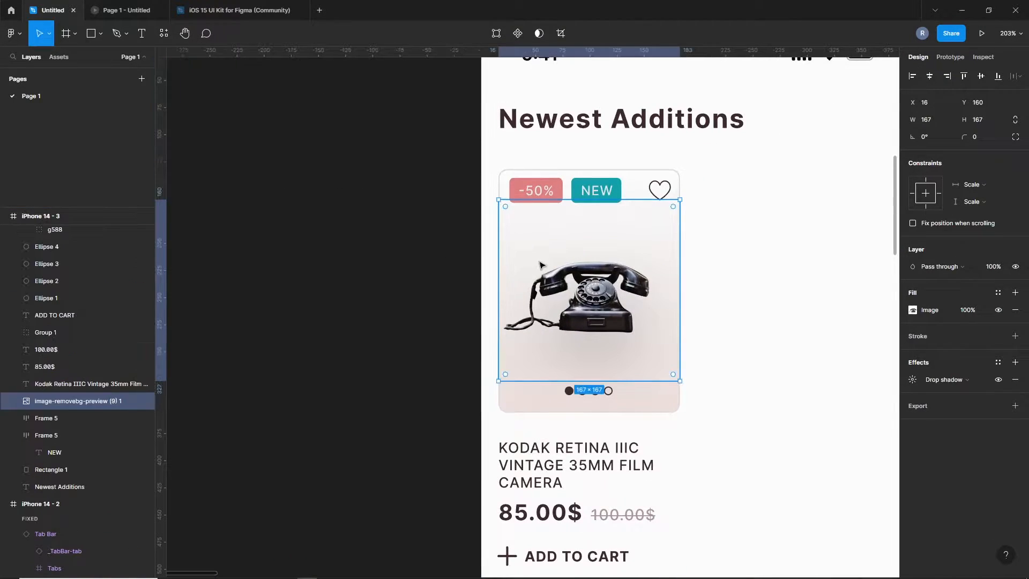
{"action": "left_click", "coordinate": [596, 190]}
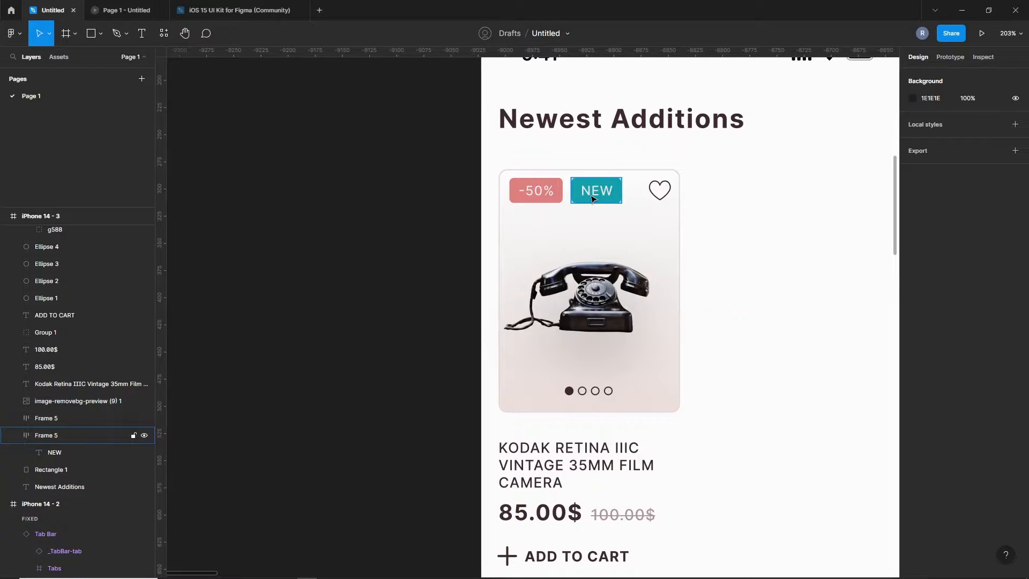
{"action": "left_click", "coordinate": [658, 191]}
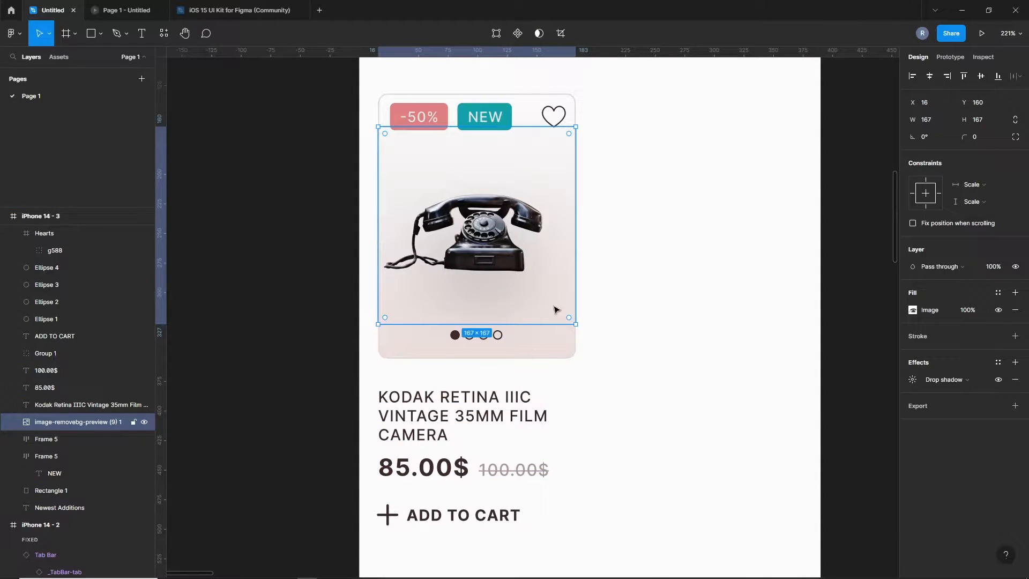
{"action": "scroll", "scroll_direction": "down", "scroll_amount": 3}
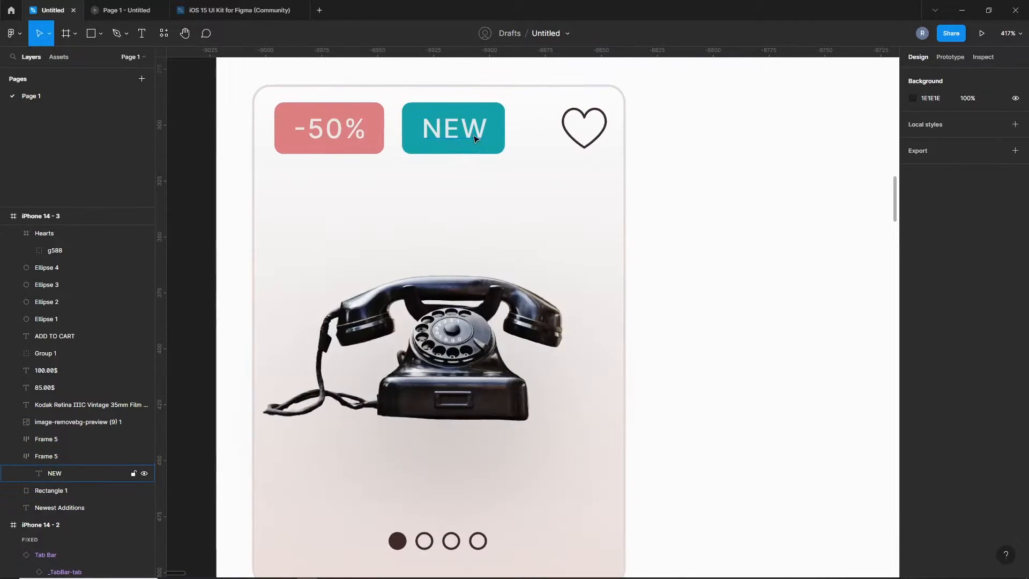
Copy the NEW label with corner radius 4 and line the copies up beside the card.
{"action": "left_click", "coordinate": [452, 128]}
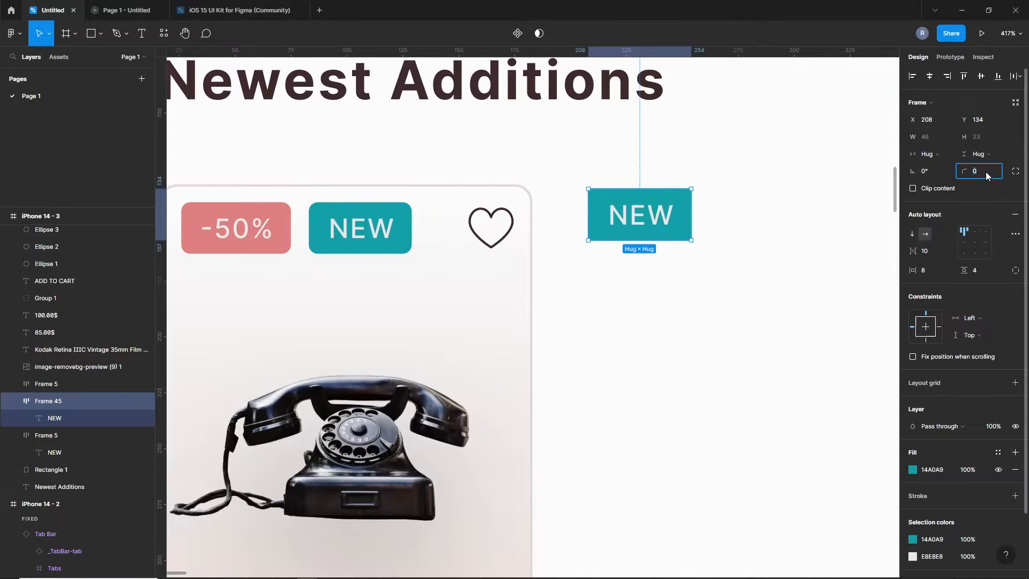
{"action": "type", "text": "4"}
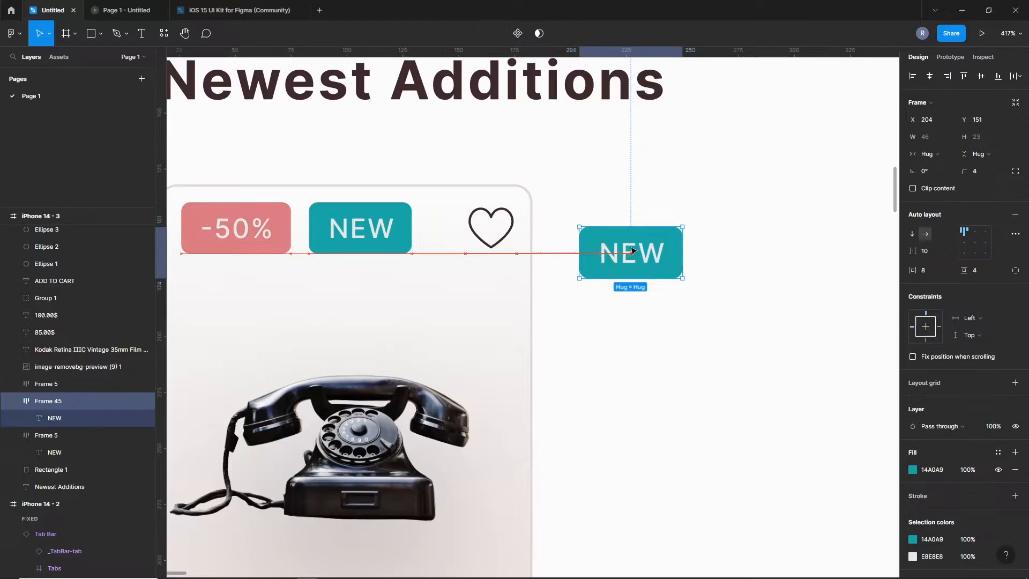
{"action": "left_click_drag", "start_coordinate": [630, 252], "coordinate": [661, 228]}
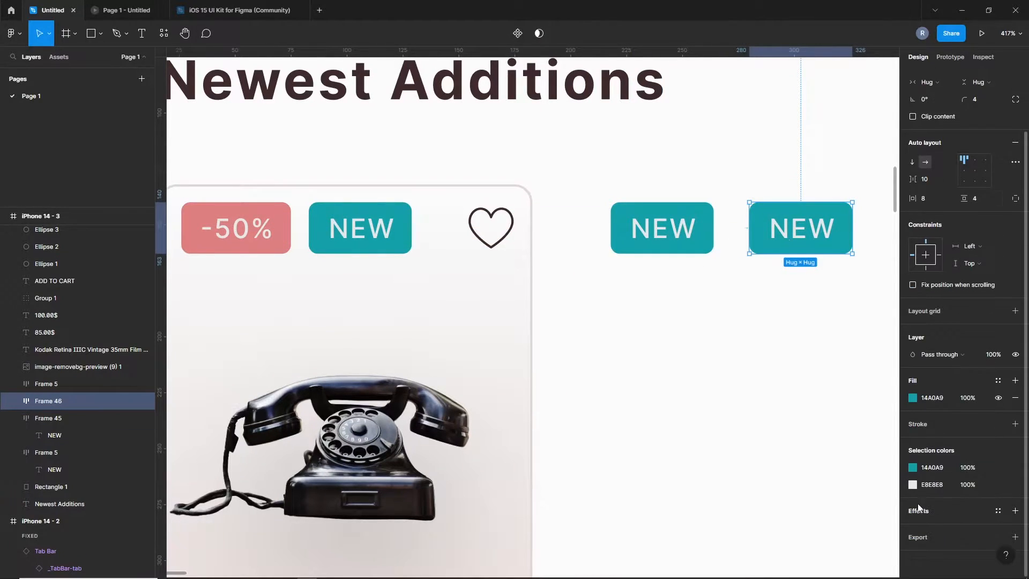
{"action": "double_click", "coordinate": [800, 228]}
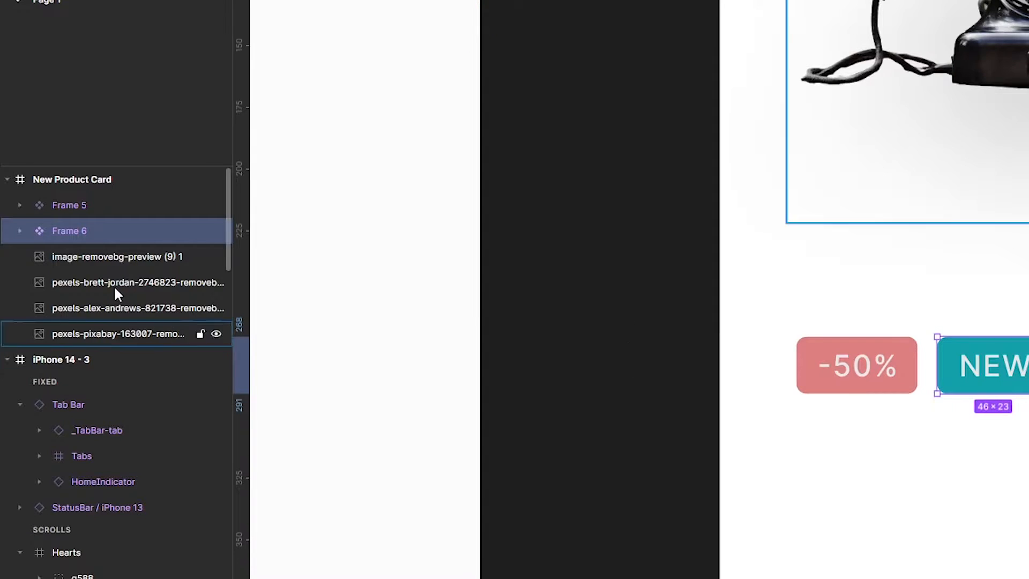
Rename Frame 5 to 'Label / Sale' and Frame 6 to 'Label / New'.
{"action": "double_click", "coordinate": [70, 204]}
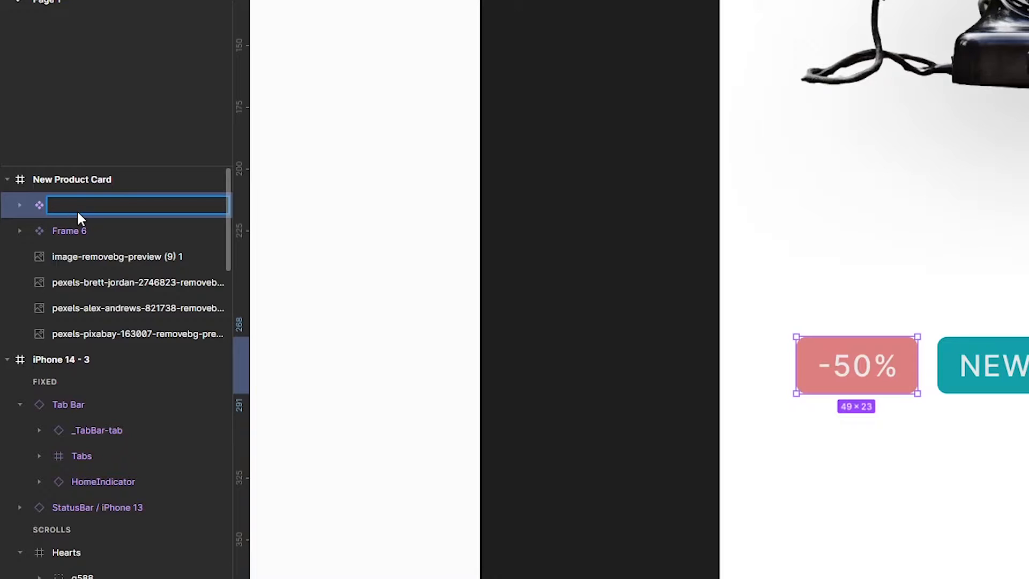
{"action": "type", "text": "Label / S"}
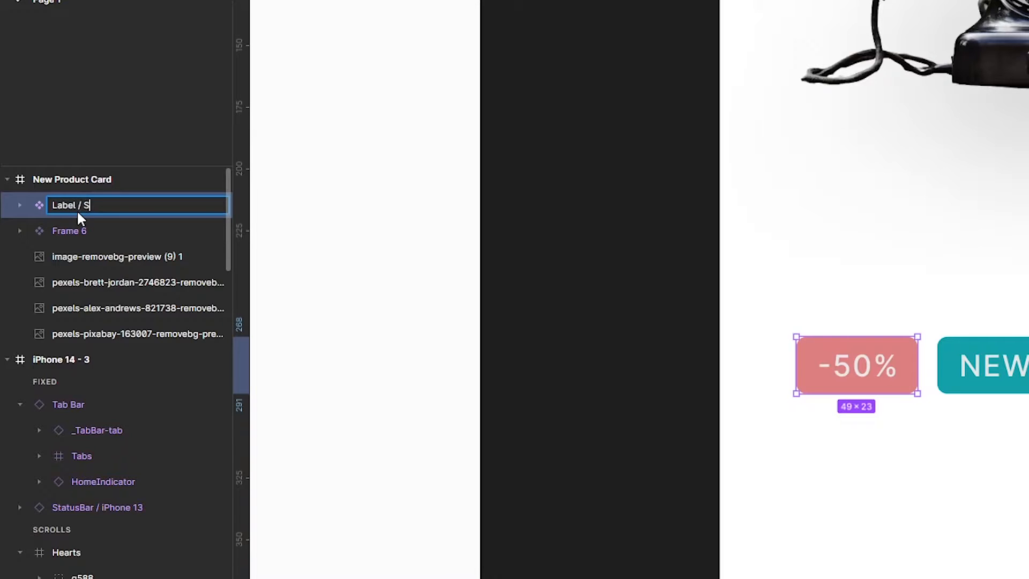
{"action": "type", "text": "ale"}
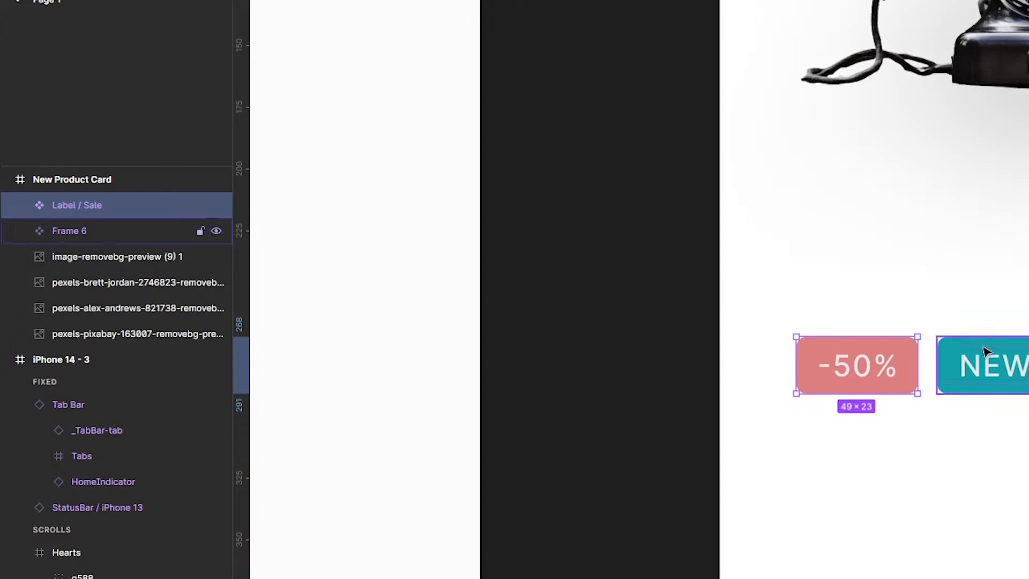
{"action": "double_click", "coordinate": [69, 231]}
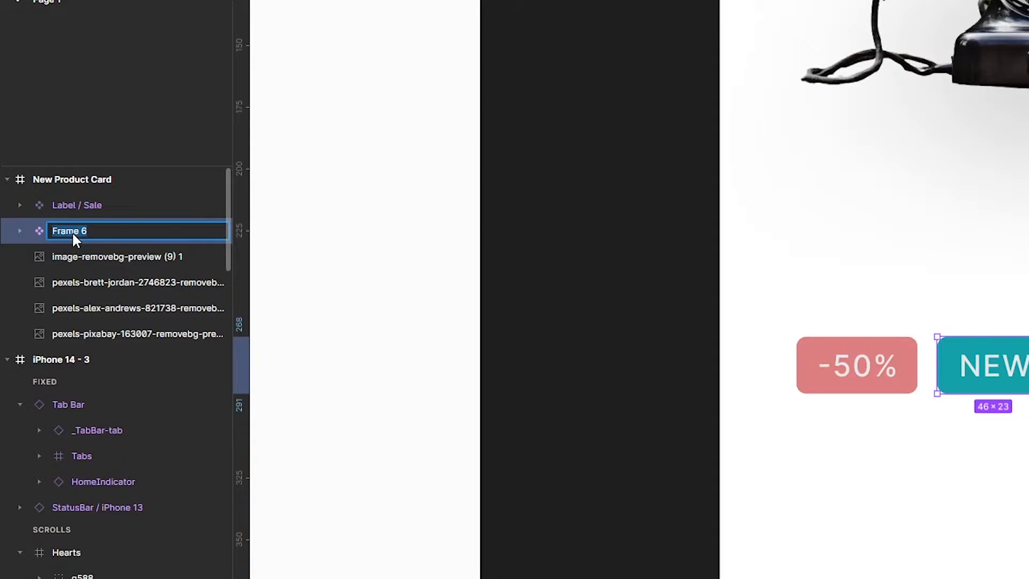
{"action": "type", "text": "Label /"}
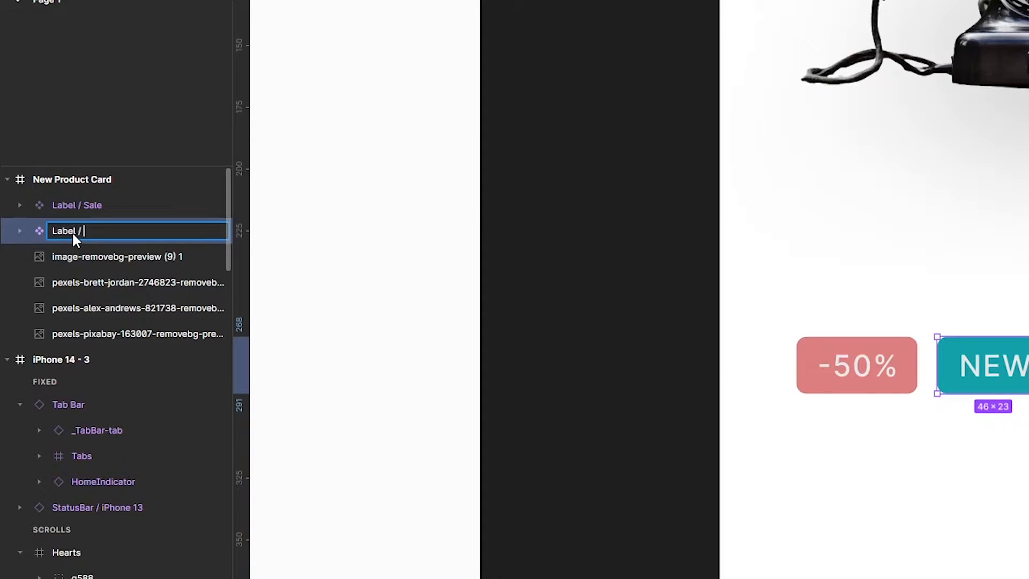
{"action": "type", "text": "New"}
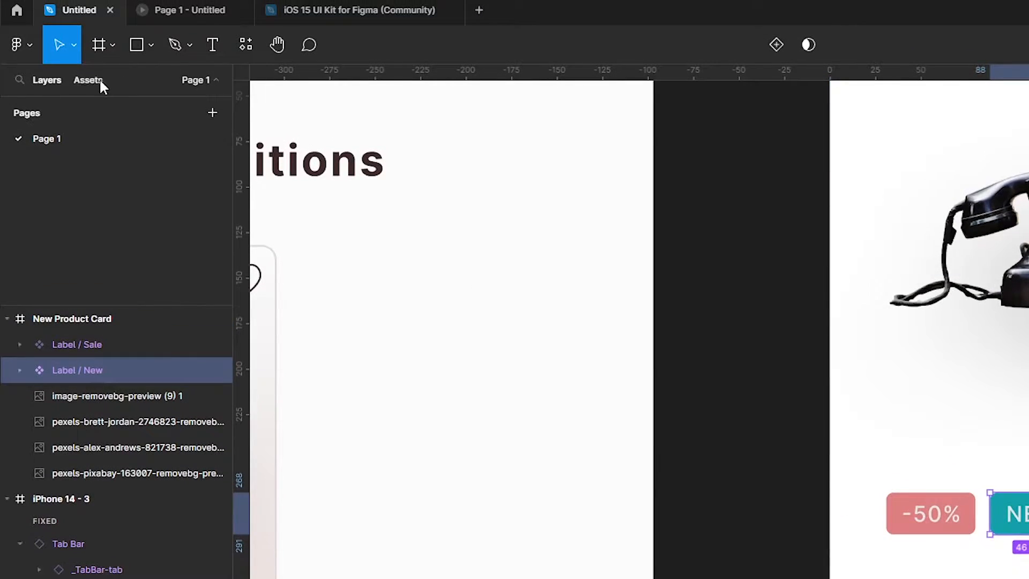
Expand the New Product Card / Label assets group and collapse Product Components.
{"action": "left_click", "coordinate": [88, 79]}
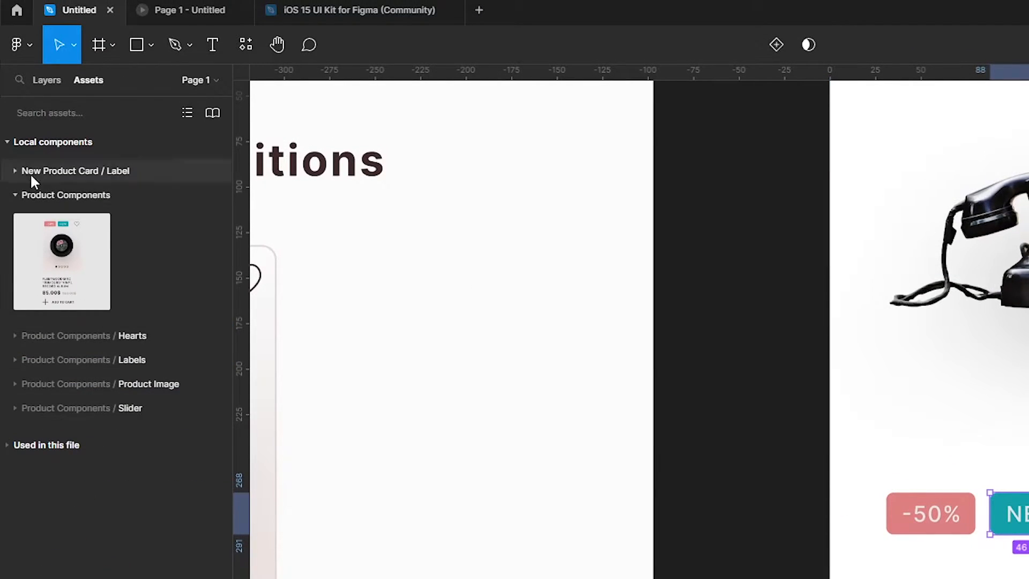
{"action": "left_click", "coordinate": [15, 171]}
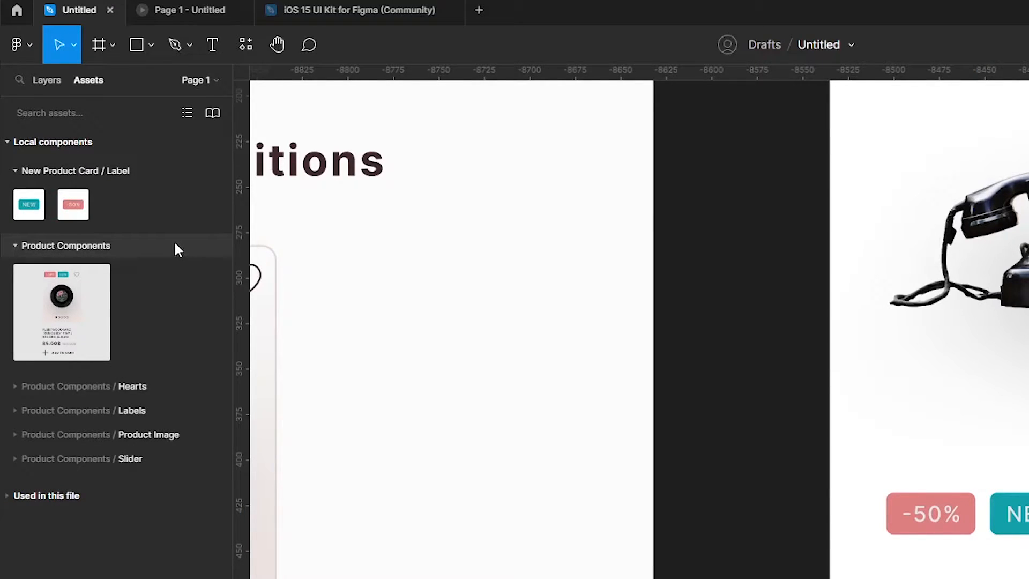
{"action": "left_click", "coordinate": [15, 170]}
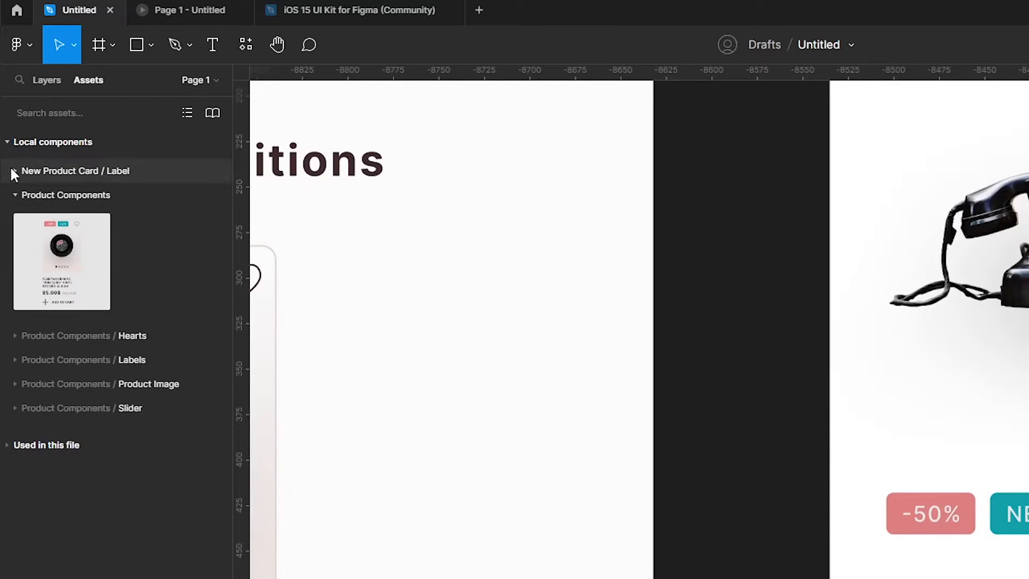
{"action": "left_click", "coordinate": [15, 170]}
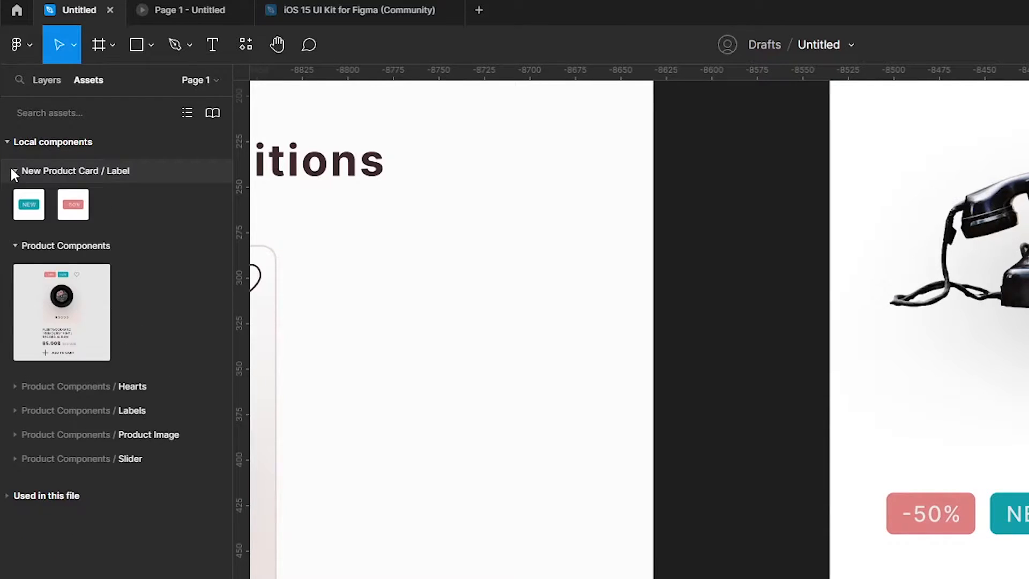
{"action": "left_click", "coordinate": [9, 171]}
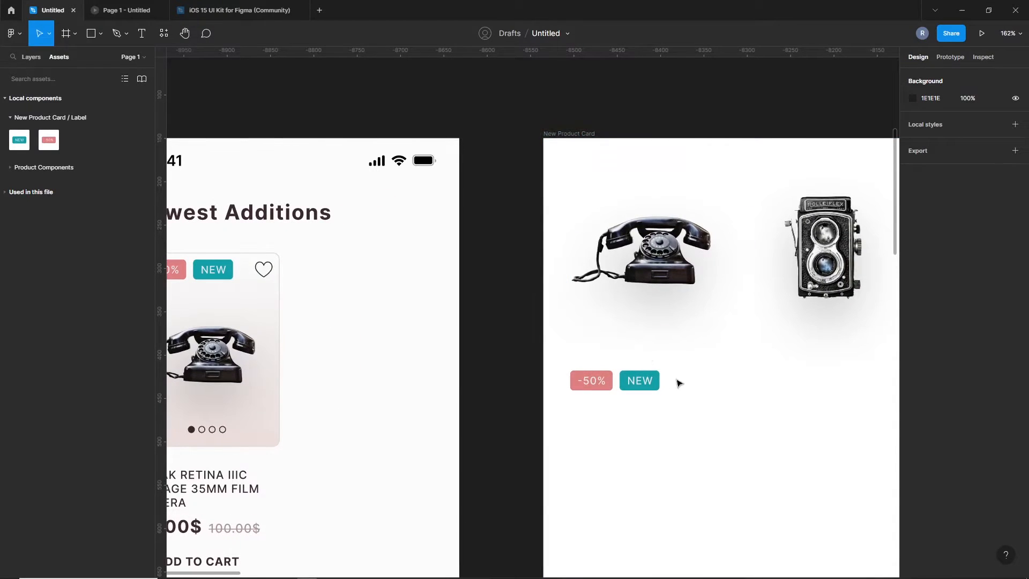
Move the -50% label right of NEW and join both in an auto-layout row.
{"action": "left_click", "coordinate": [613, 381]}
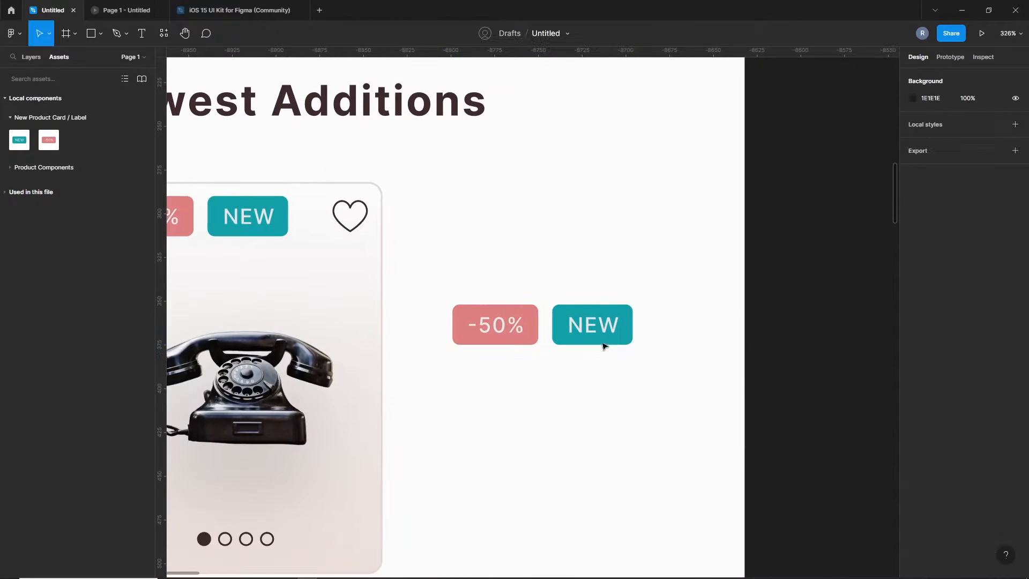
{"action": "left_click", "coordinate": [591, 324]}
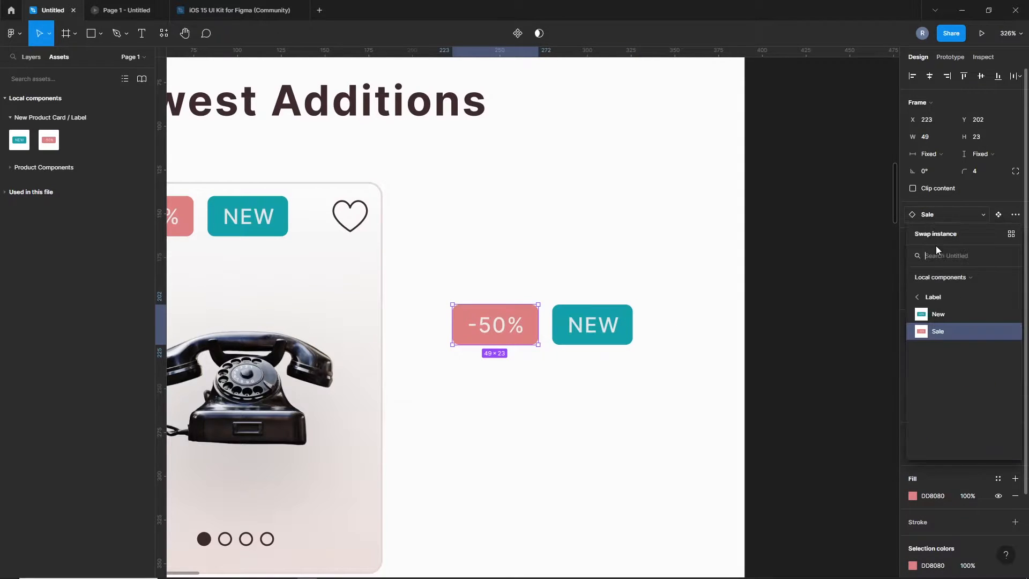
{"action": "left_click", "coordinate": [938, 313]}
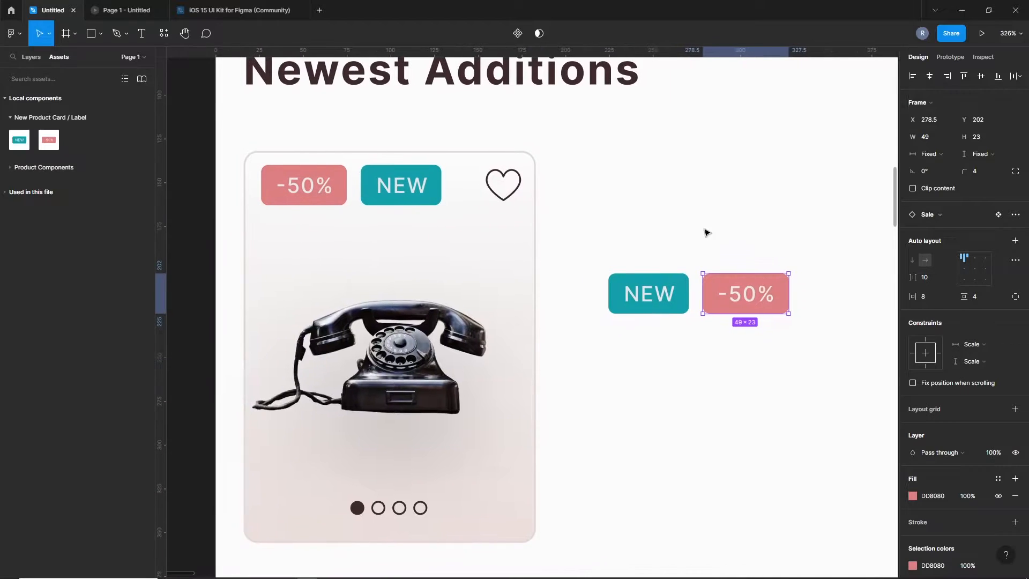
{"action": "left_click", "coordinate": [648, 293]}
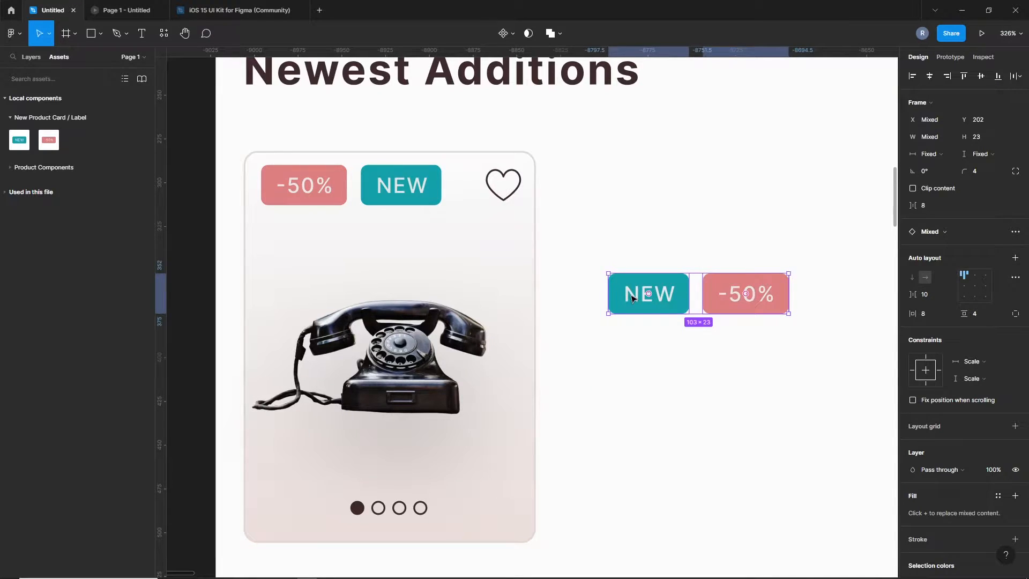
{"action": "key", "text": "shift+a"}
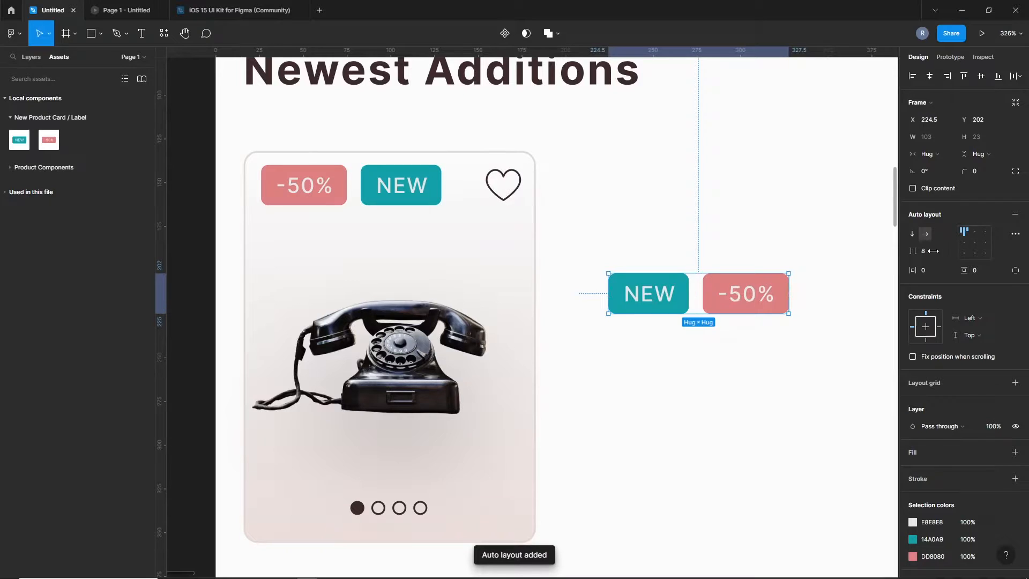
{"action": "left_click", "coordinate": [927, 251]}
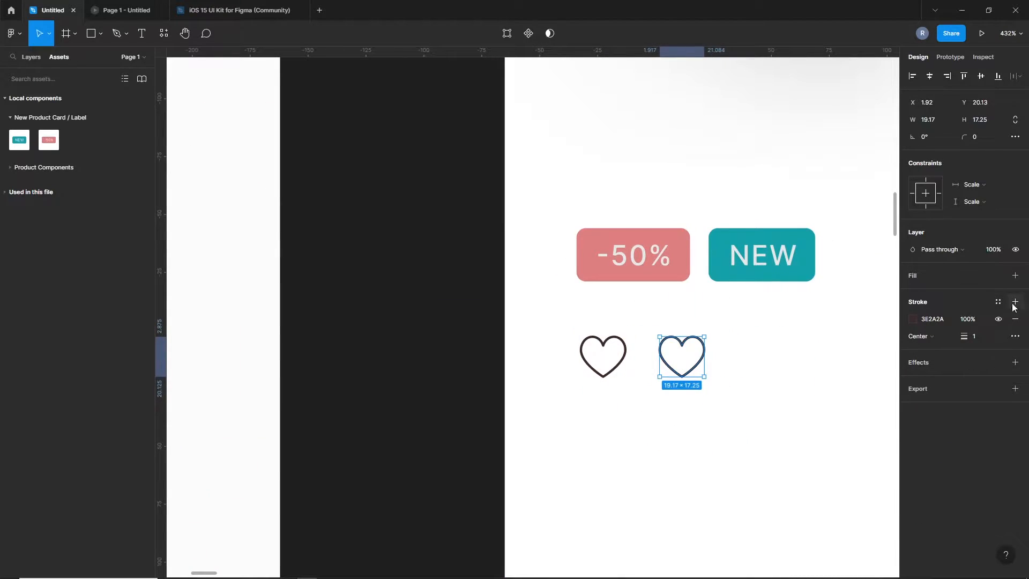
Give the second heart a solid DD8080 fill and name its component 'Heart / Filled'.
{"action": "left_click", "coordinate": [1015, 275]}
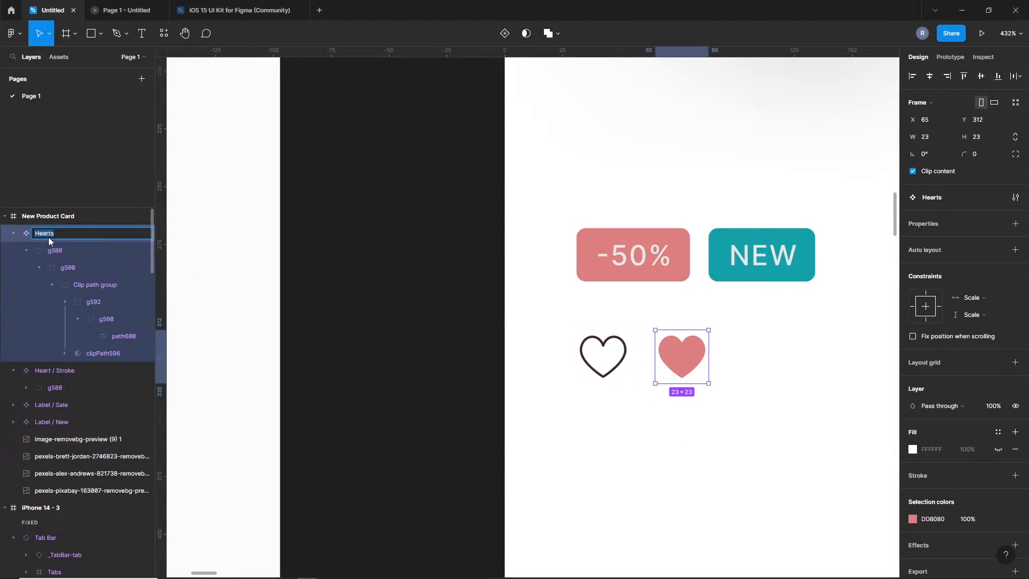
{"action": "type", "text": "Heart / Filled"}
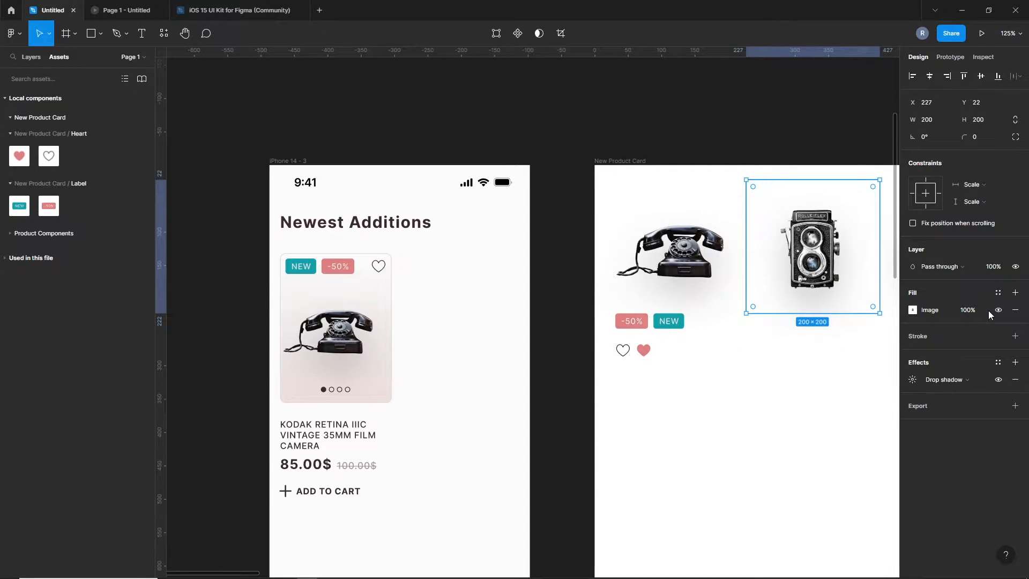
Replace the telephone with the twin-lens camera image in the Newest Additions card.
{"action": "left_click", "coordinate": [930, 310]}
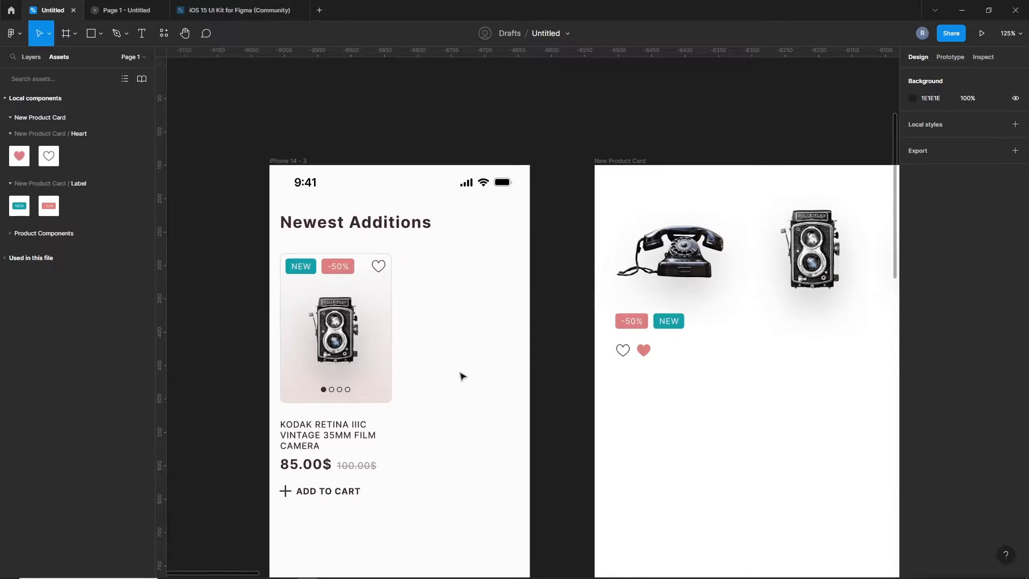
{"action": "mouse_move", "coordinate": [435, 377]}
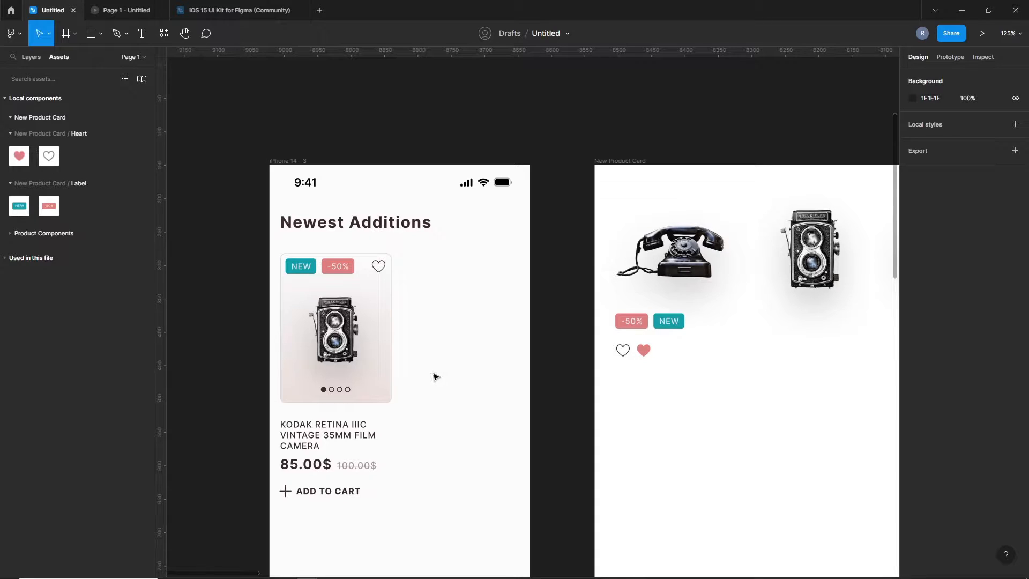
{"action": "left_click", "coordinate": [672, 248]}
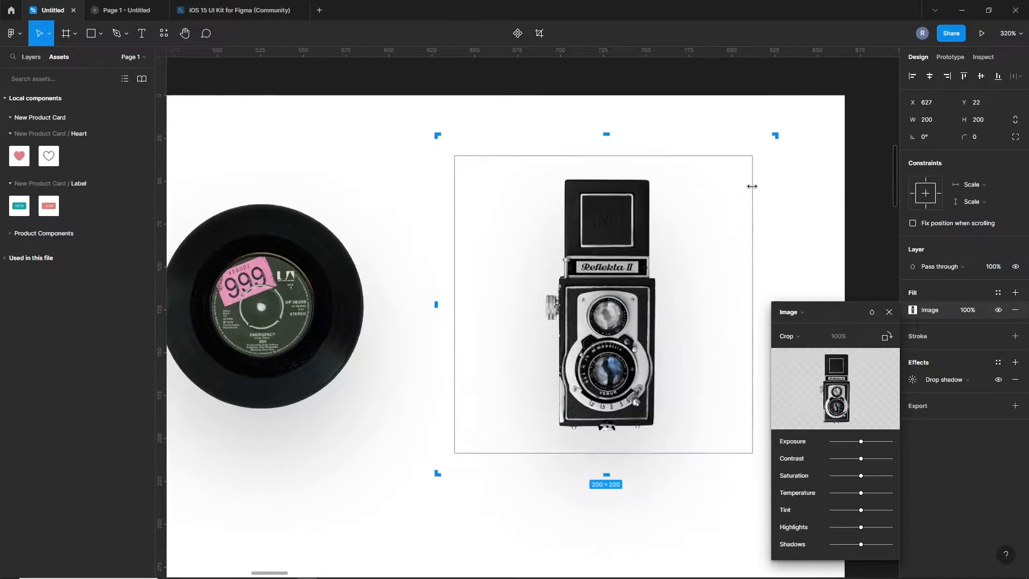
Pan the canvas left toward the four product photos.
{"action": "scroll", "scroll_direction": "left", "scroll_amount": 3}
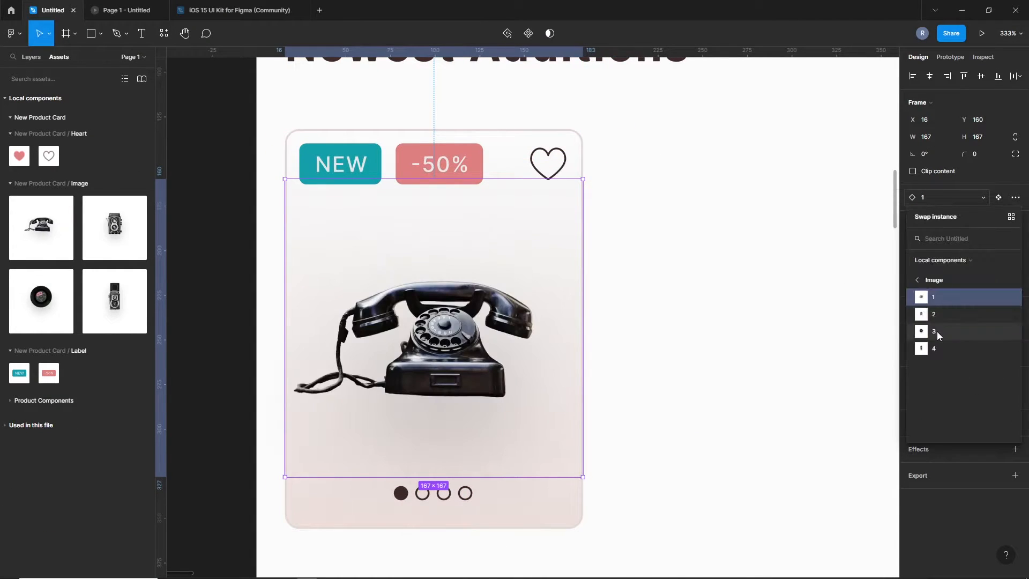
Swap the card's photo to Image 4, the Reflekta II twin-lens camera.
{"action": "left_click", "coordinate": [933, 313]}
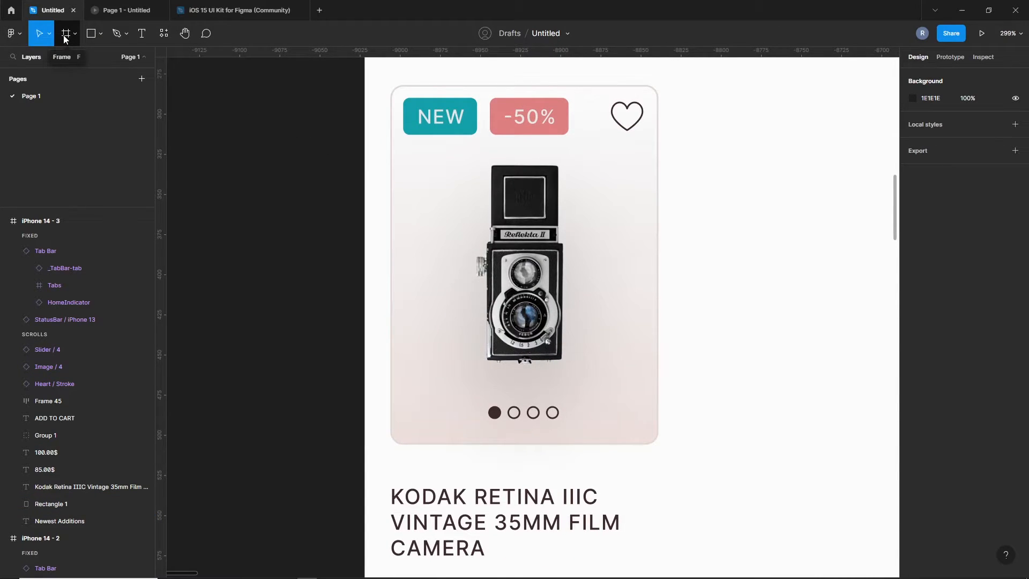
Draw a new frame over the card's photo area.
{"action": "left_click", "coordinate": [64, 33]}
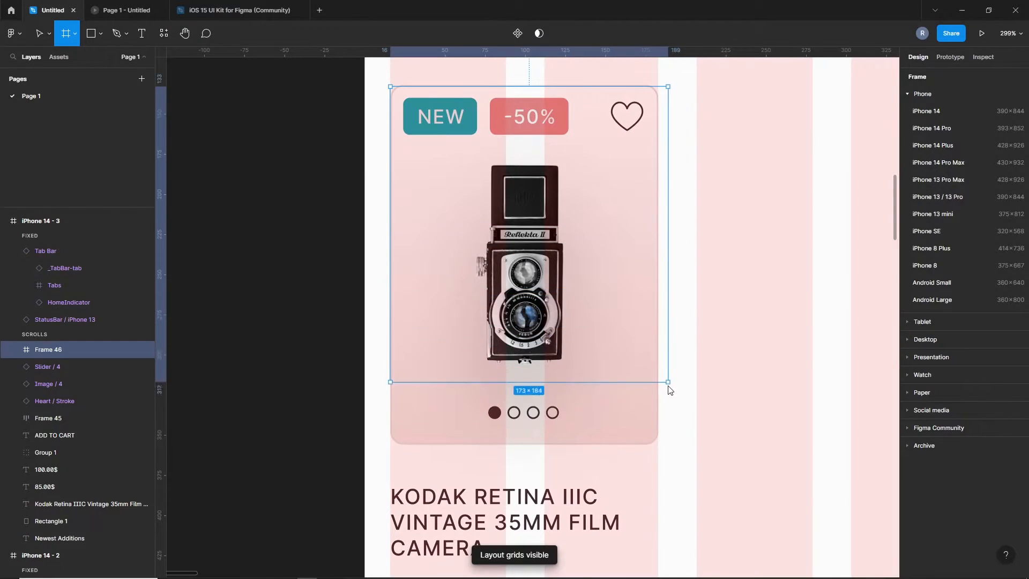
{"action": "left_click_drag", "start_coordinate": [667, 381], "coordinate": [659, 444]}
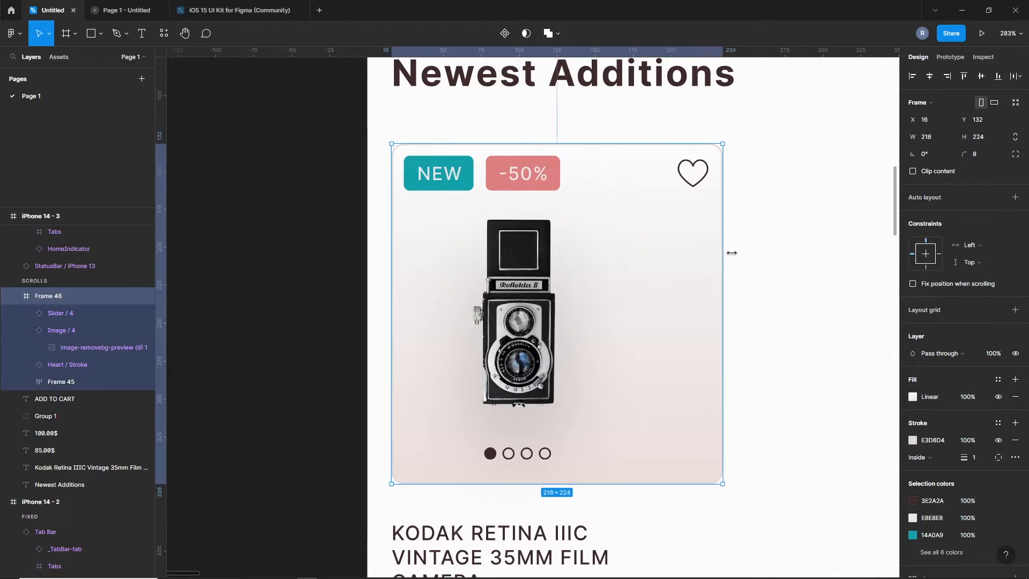
Stretch the photo frame across the full screen width and select a layer for the price row.
{"action": "left_click_drag", "start_coordinate": [723, 252], "coordinate": [851, 280]}
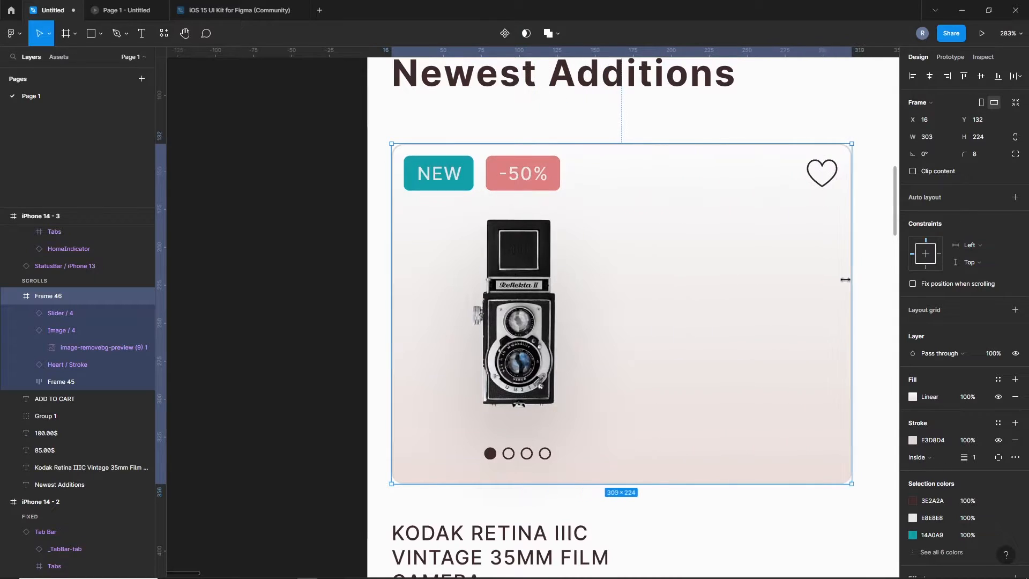
{"action": "left_click_drag", "start_coordinate": [851, 279], "coordinate": [645, 292]}
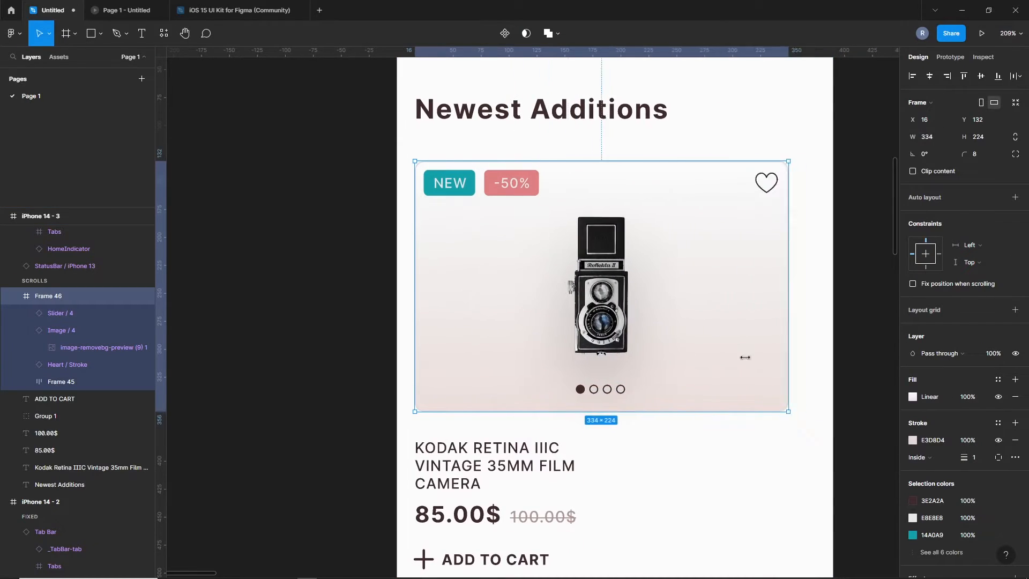
{"action": "left_click", "coordinate": [62, 330]}
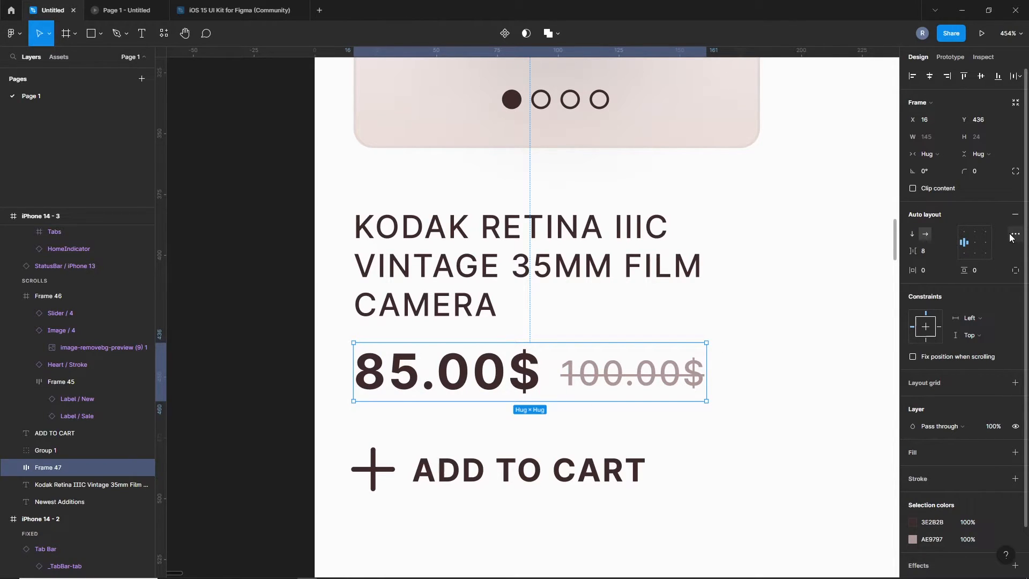
Wrap the plus icon and ADD TO CART text in an auto-layout row.
{"action": "left_click", "coordinate": [1014, 234]}
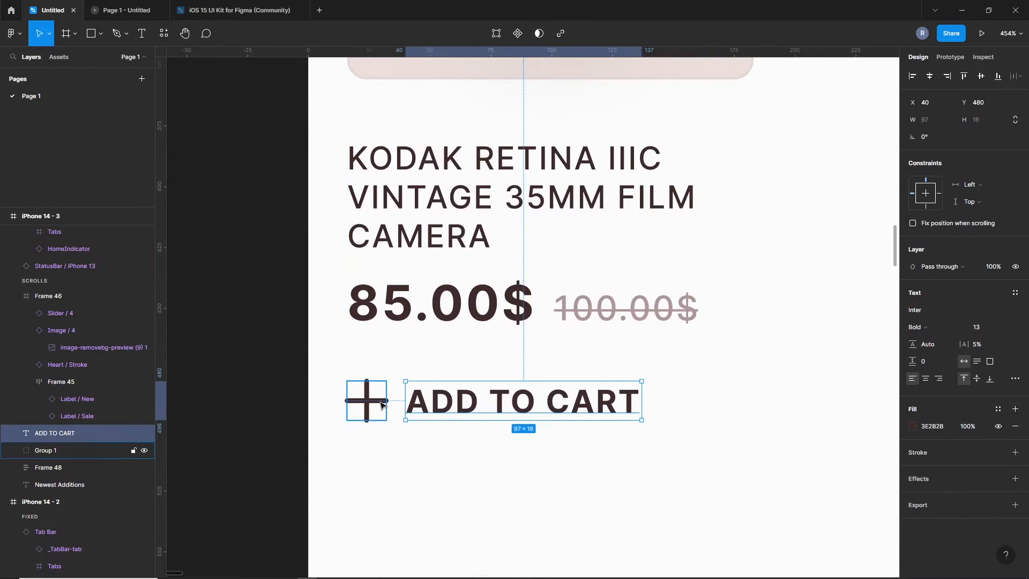
{"action": "key", "text": "shift+a"}
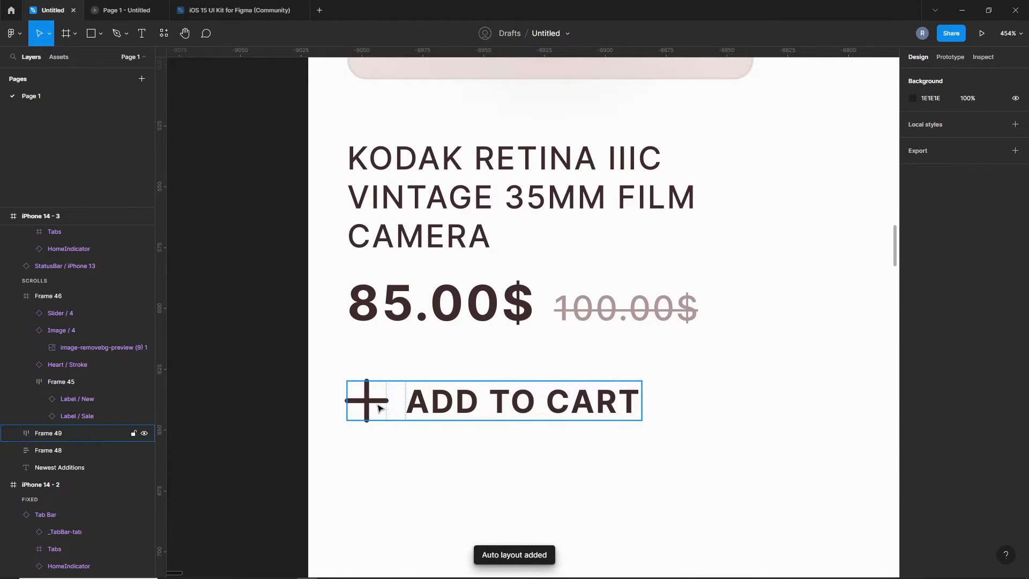
{"action": "left_click", "coordinate": [47, 451]}
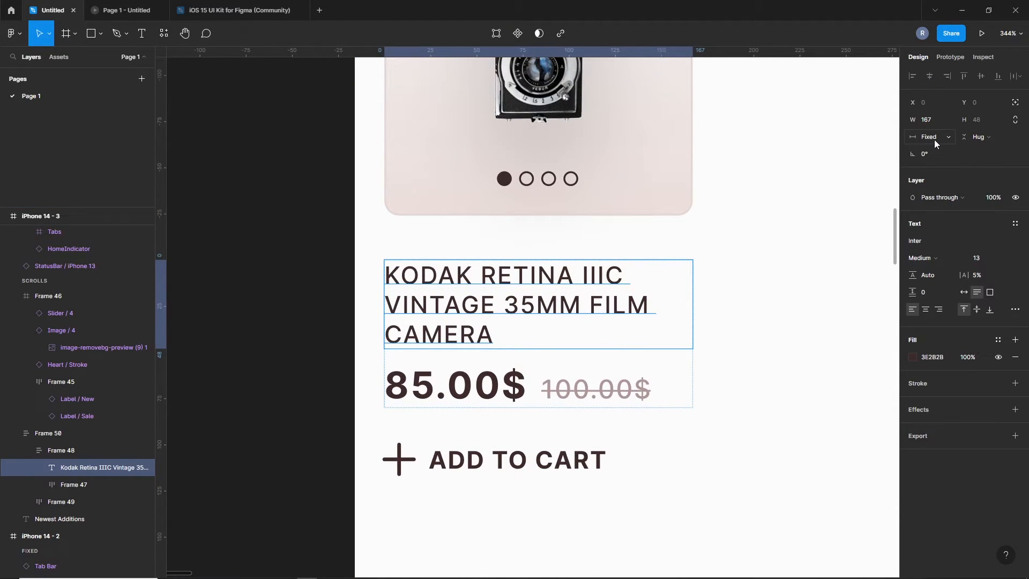
Set the title to Fill width and the title-price frame to Hug contents.
{"action": "left_click", "coordinate": [928, 137]}
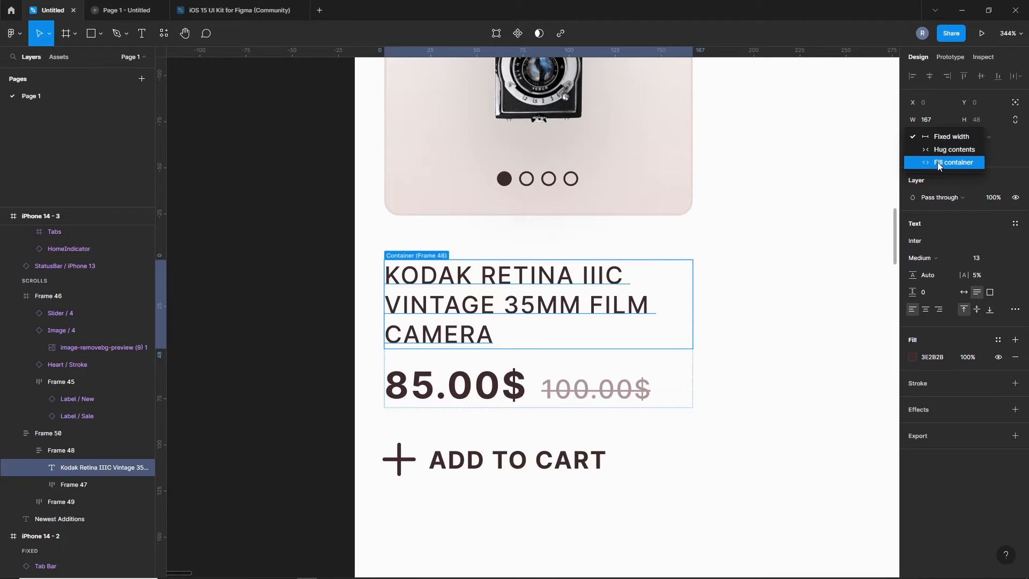
{"action": "left_click", "coordinate": [957, 162]}
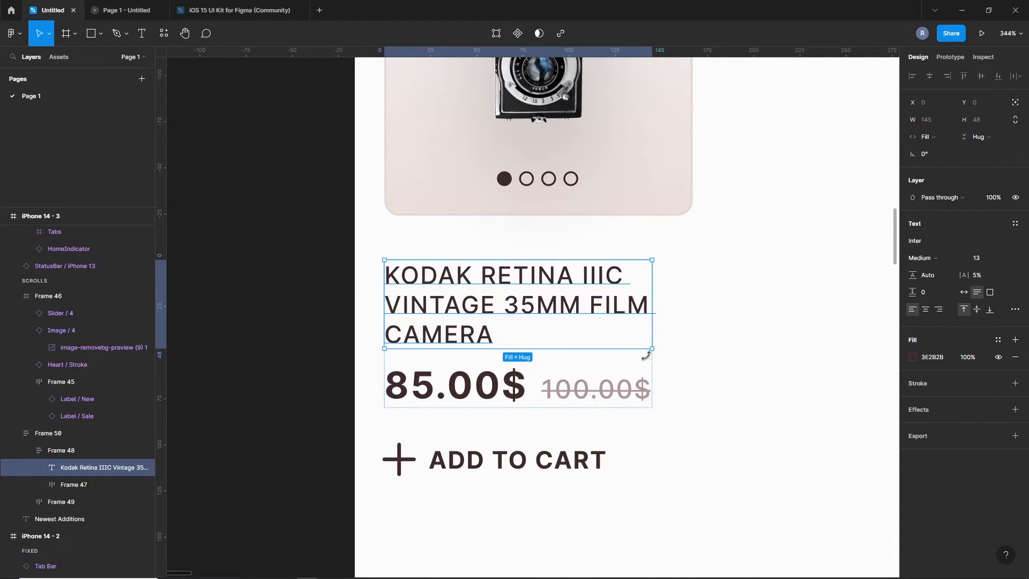
{"action": "left_click", "coordinate": [48, 432]}
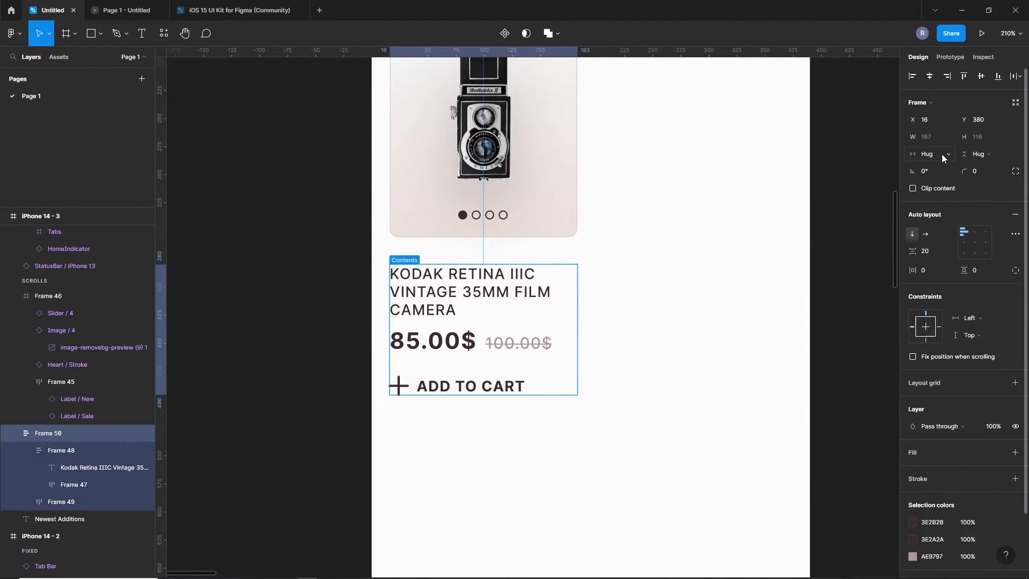
{"action": "left_click", "coordinate": [928, 154]}
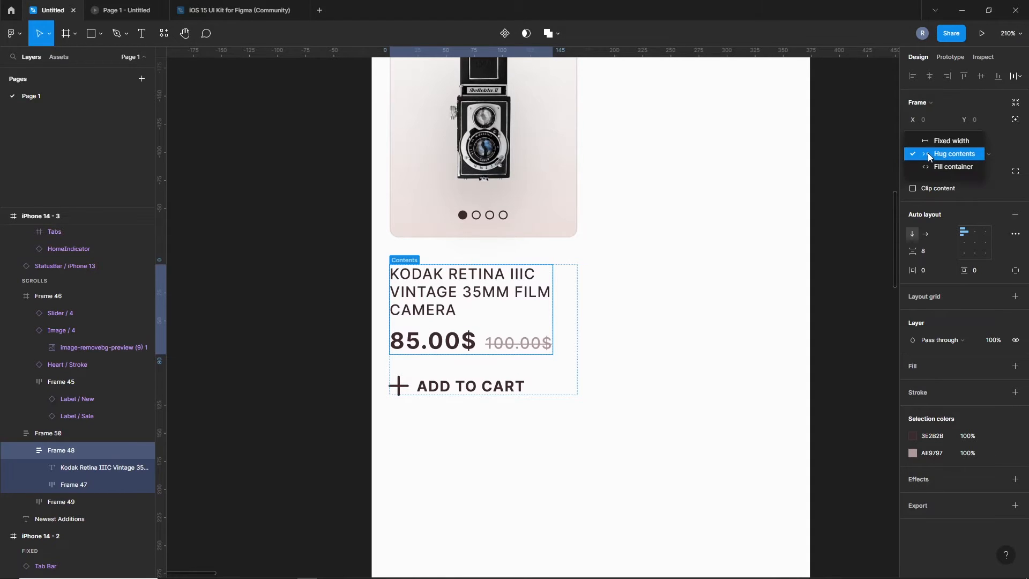
{"action": "left_click", "coordinate": [952, 140]}
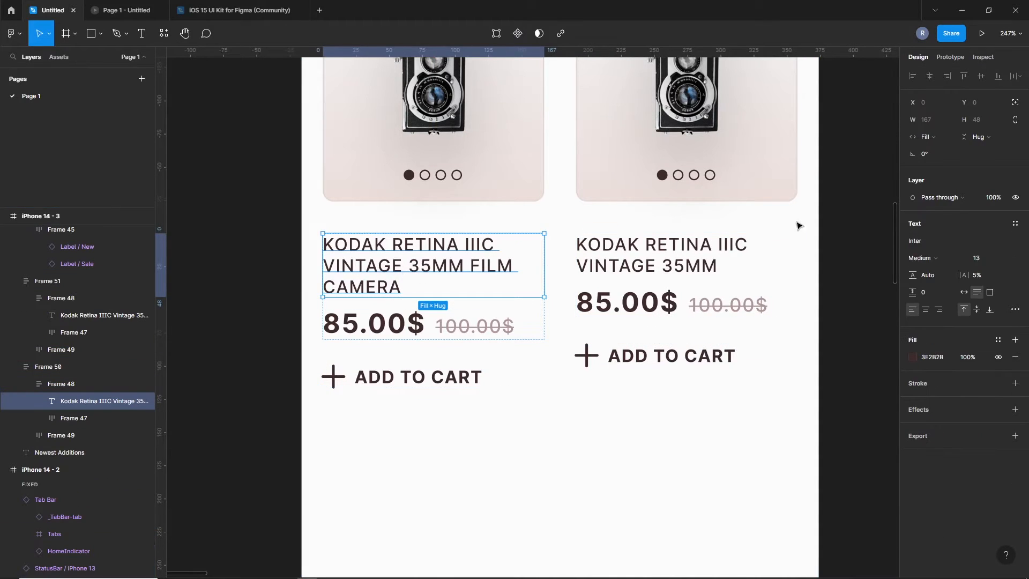
{"action": "left_click", "coordinate": [977, 137]}
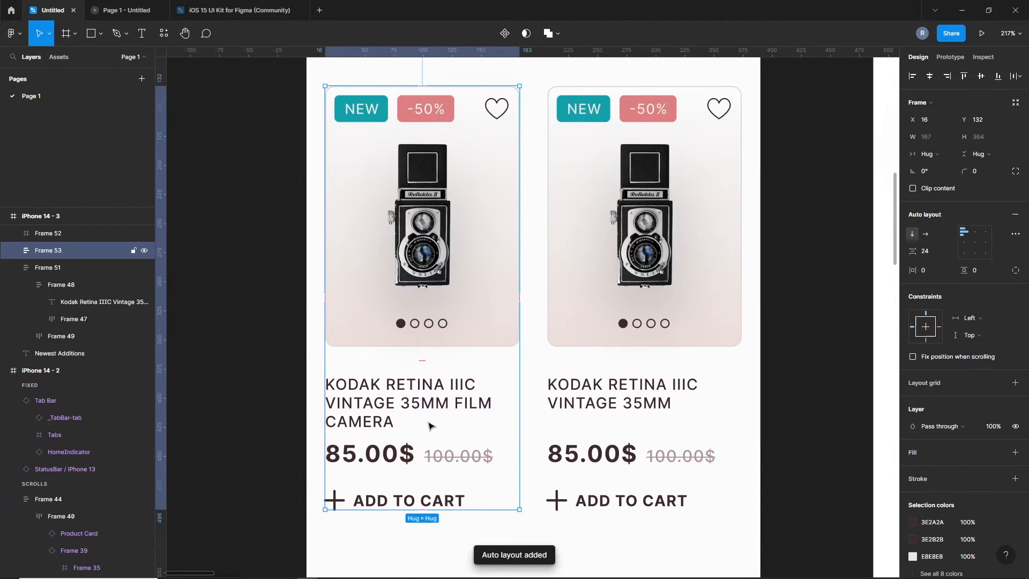
Stretch the card's image area, Frame 46, to the full card width.
{"action": "left_click_drag", "start_coordinate": [519, 338], "coordinate": [582, 338]}
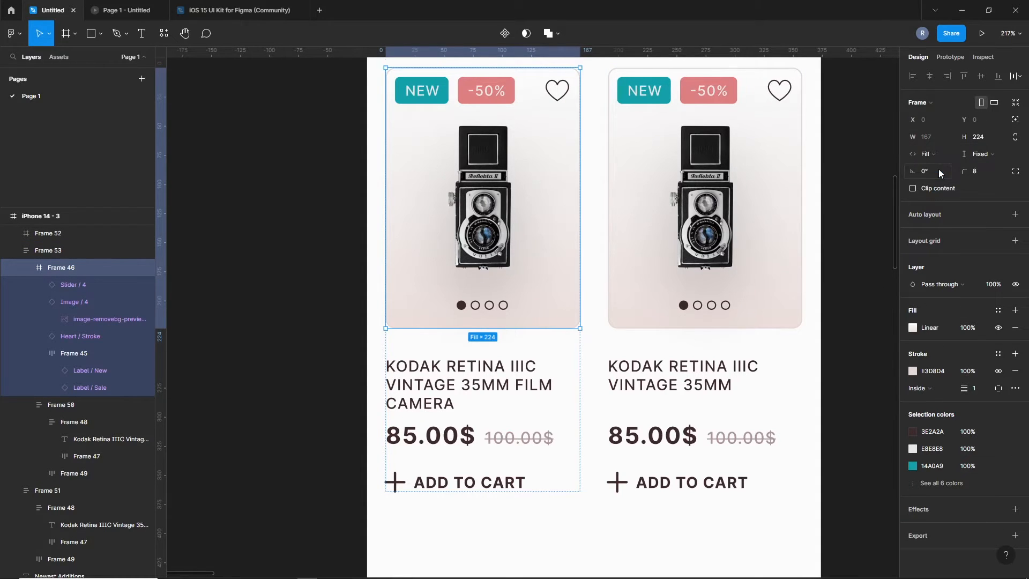
{"action": "left_click", "coordinate": [47, 250]}
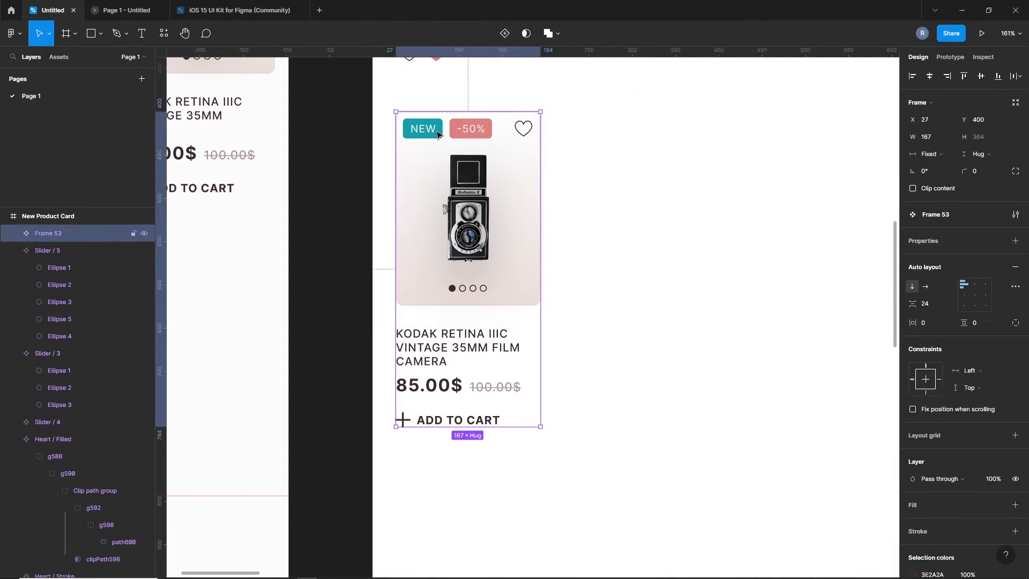
Make the NEW label's visibility a New boolean property and test it on an instance.
{"action": "left_click", "coordinate": [447, 128]}
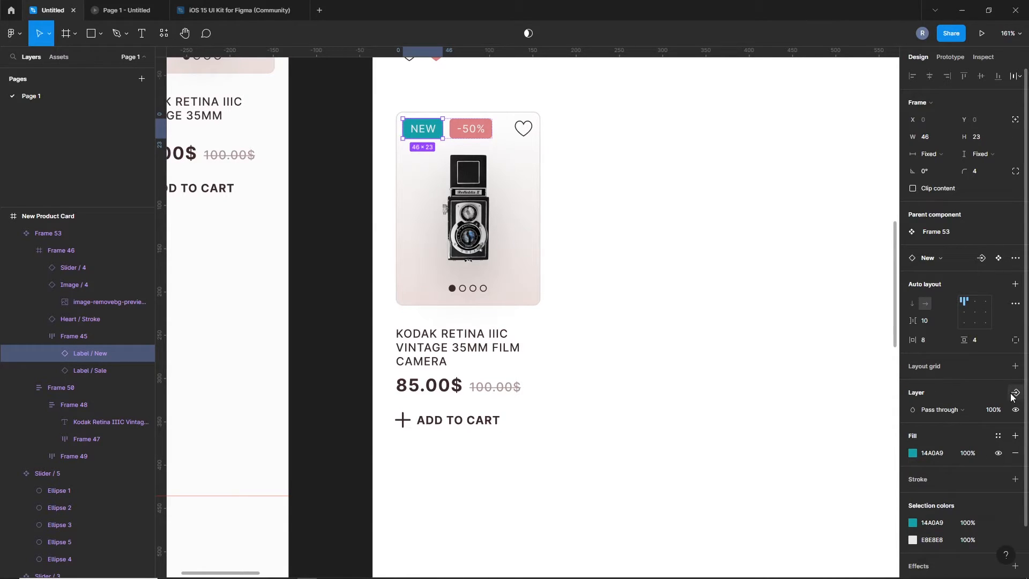
{"action": "left_click", "coordinate": [1014, 391]}
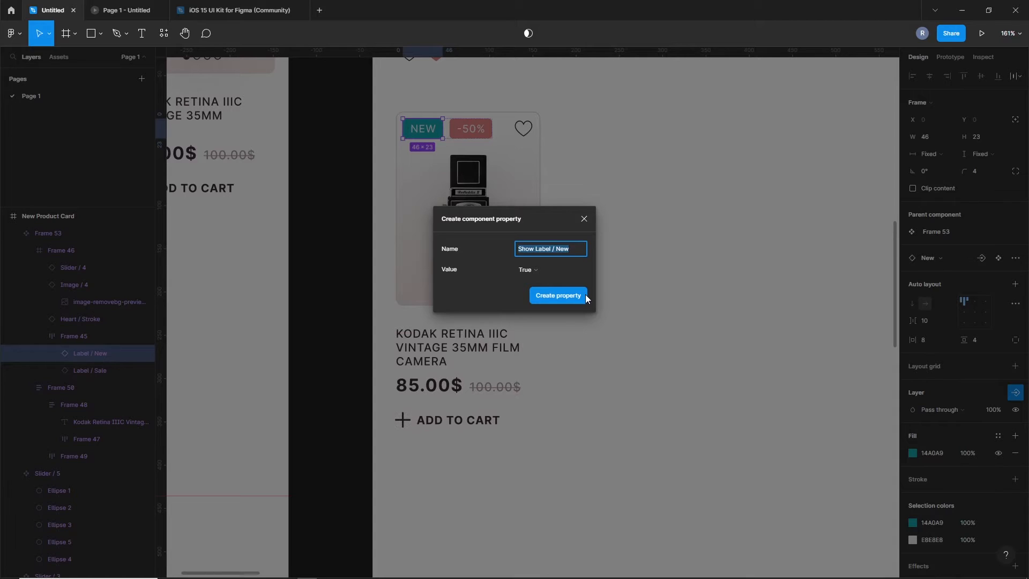
{"action": "left_click", "coordinate": [557, 296]}
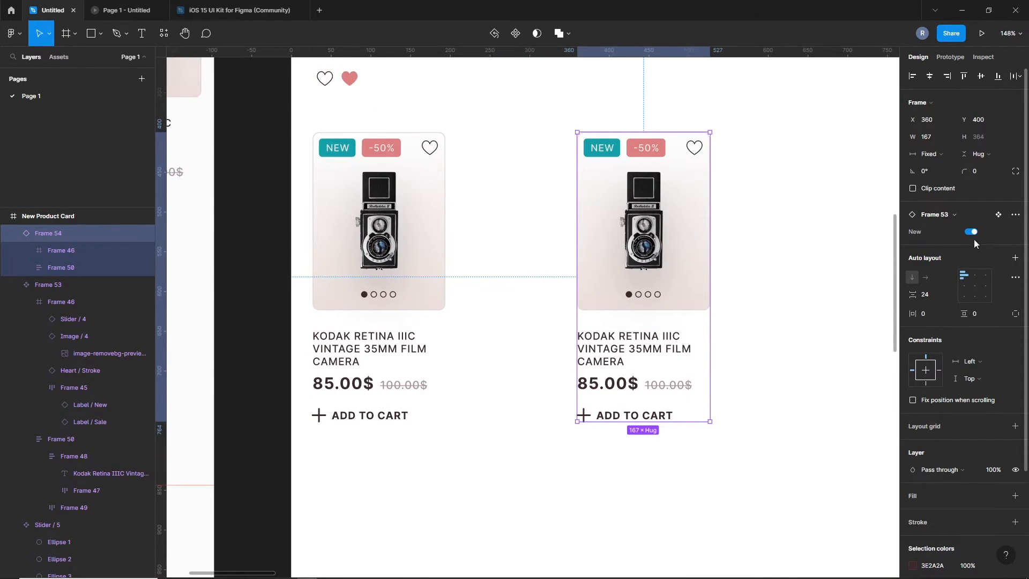
{"action": "left_click", "coordinate": [971, 231]}
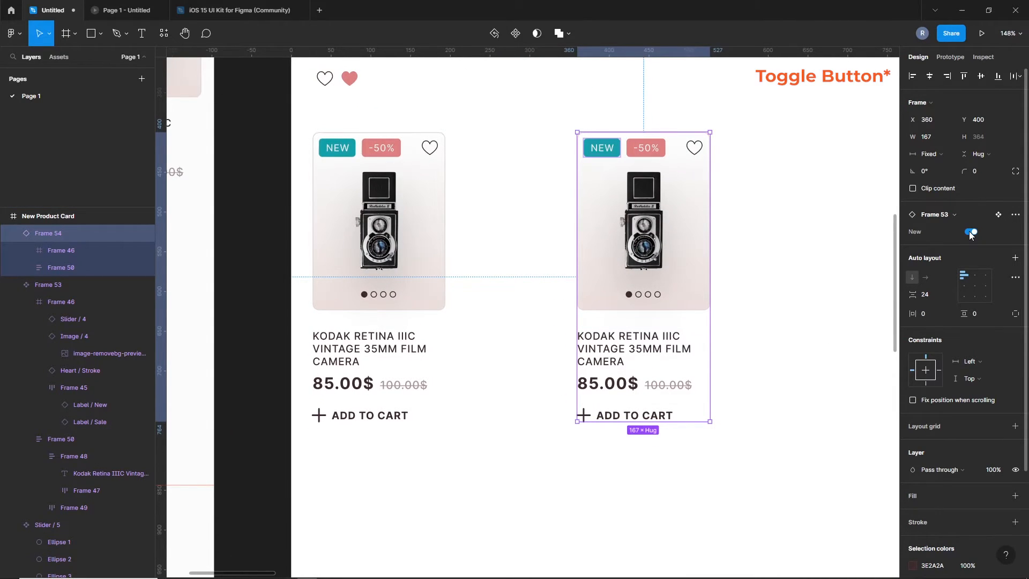
{"action": "left_click", "coordinate": [972, 232]}
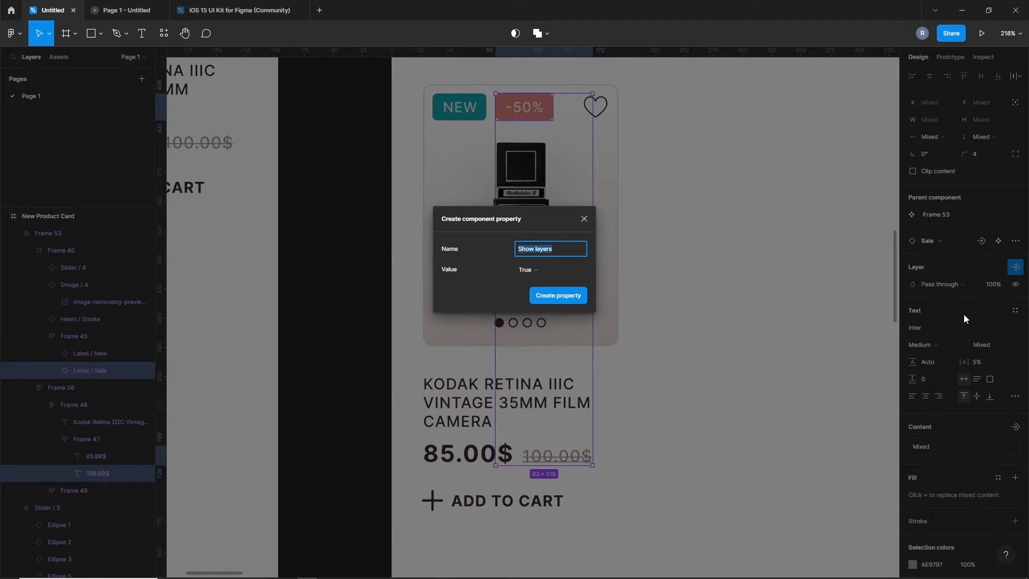
Create the Sale visibility property and a Product / Name text property for the title.
{"action": "type", "text": "Sale"}
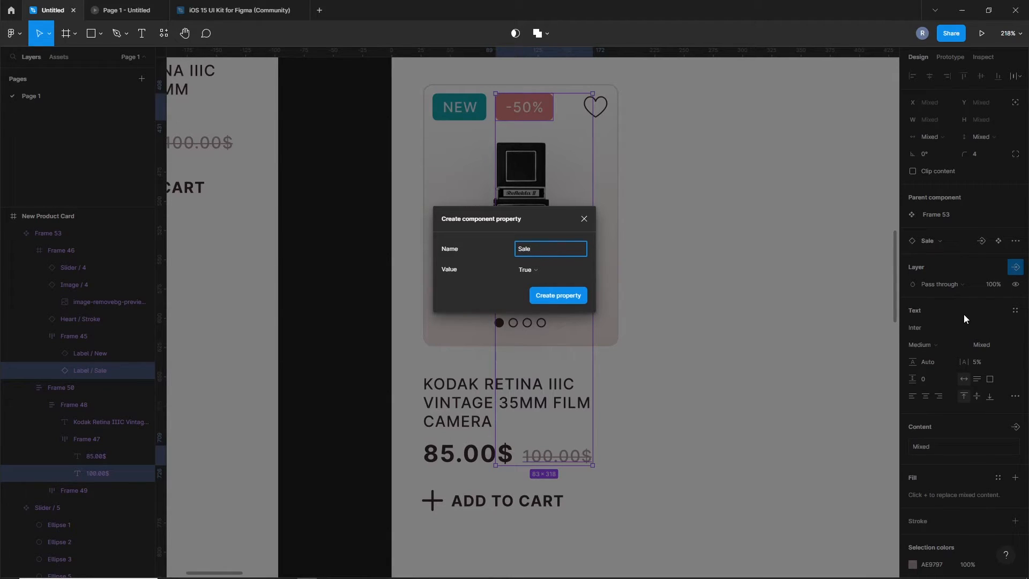
{"action": "left_click", "coordinate": [557, 296]}
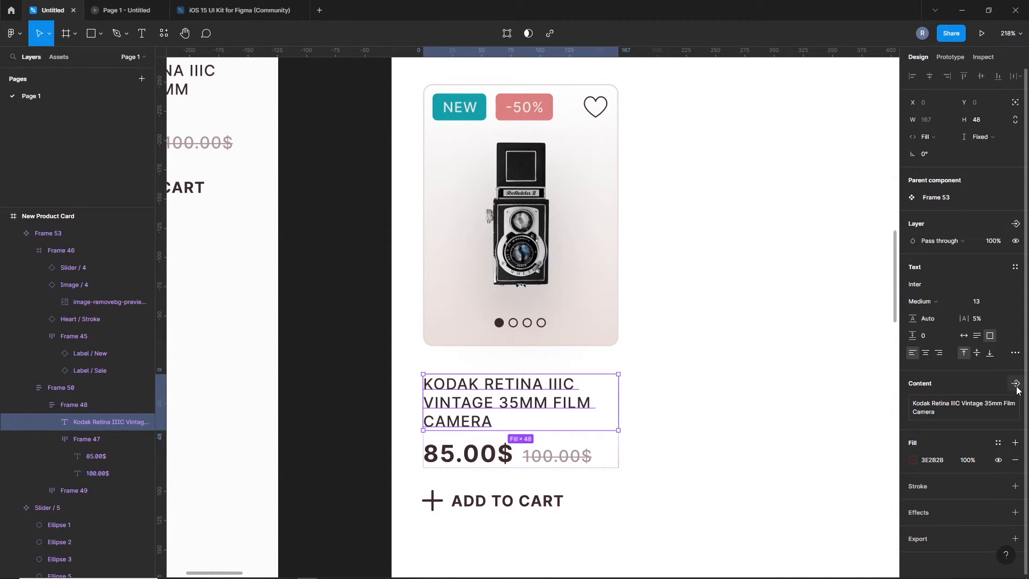
{"action": "left_click", "coordinate": [1015, 383]}
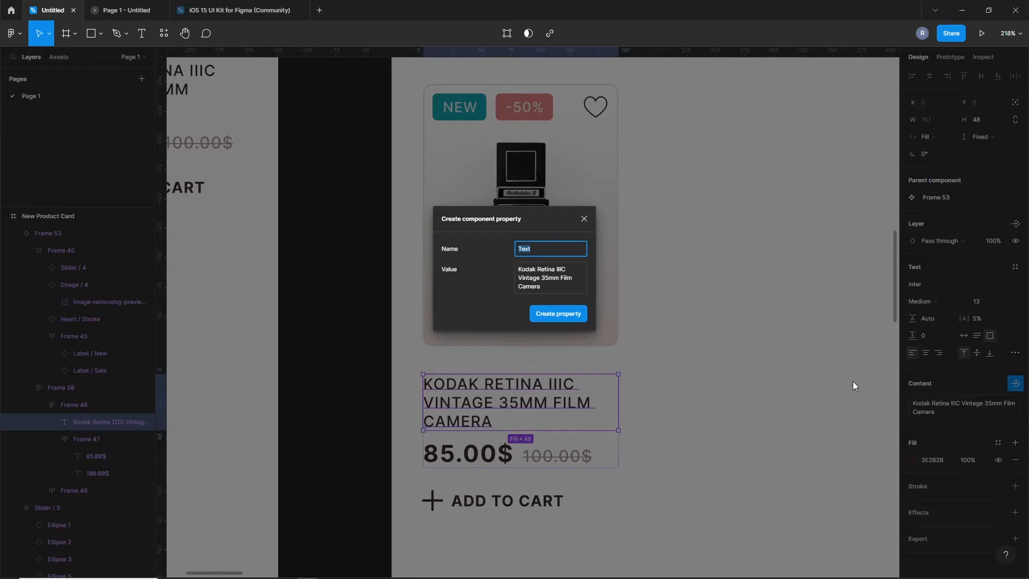
{"action": "type", "text": "Pro"}
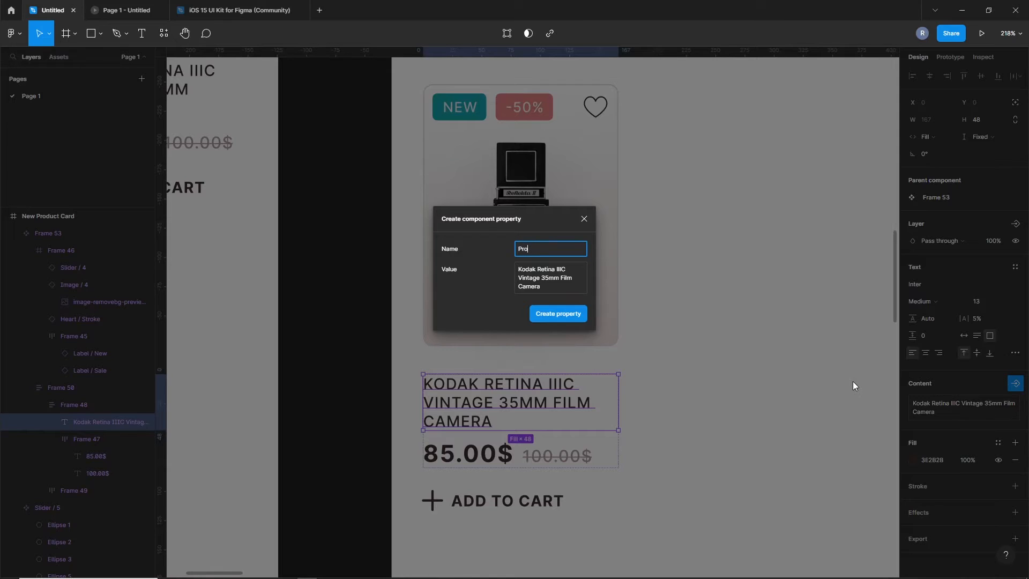
{"action": "type", "text": "Product /"}
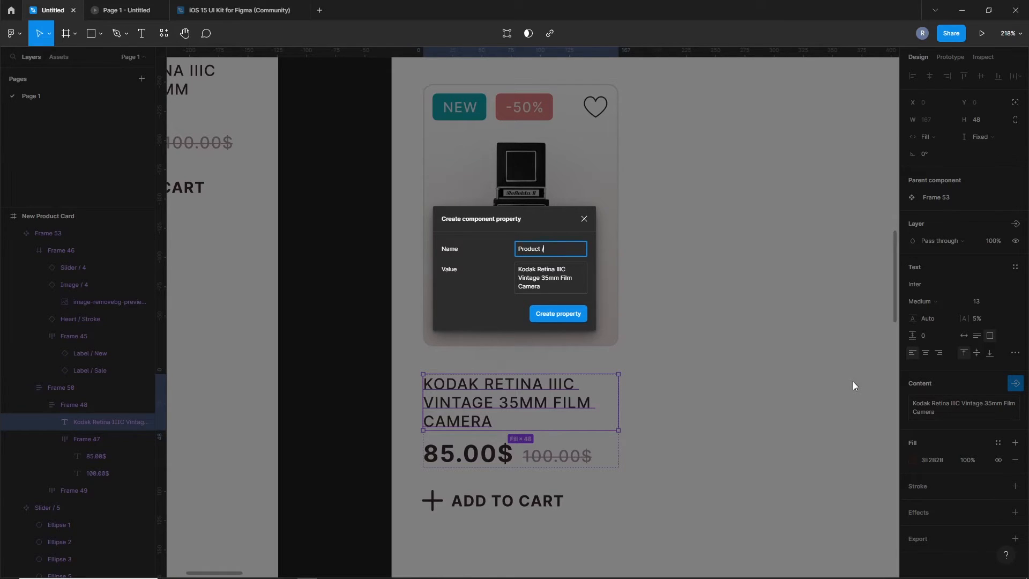
{"action": "type", "text": "Name"}
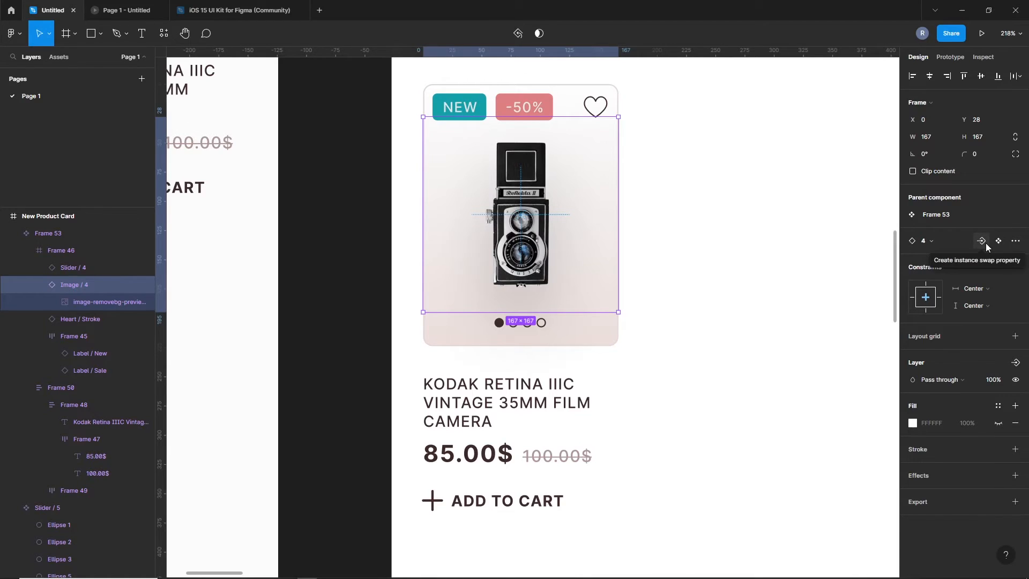
Create the Product / Image instance-swap property and confirm the slider swap property.
{"action": "left_click", "coordinate": [982, 240]}
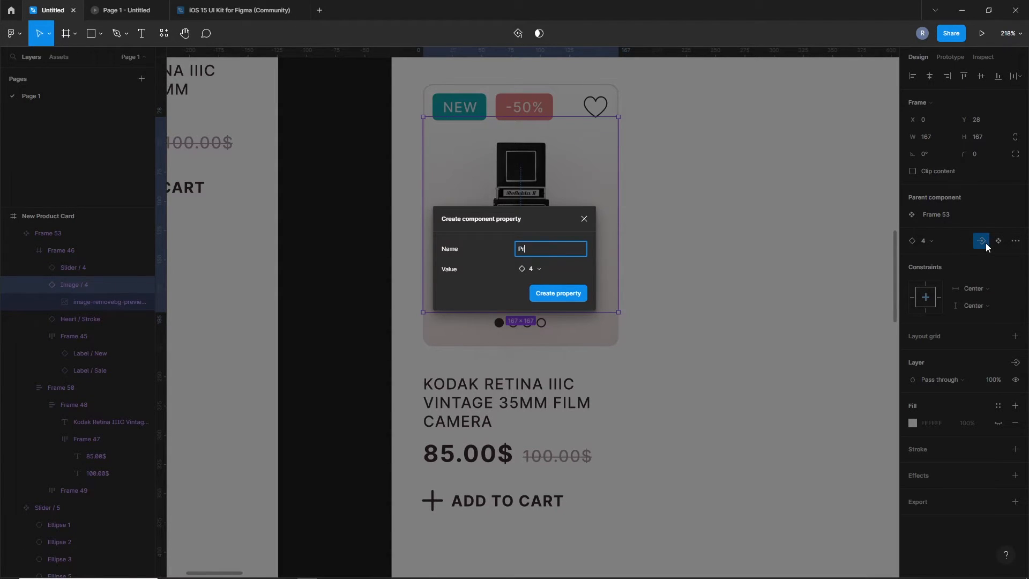
{"action": "type", "text": "Product / Ima"}
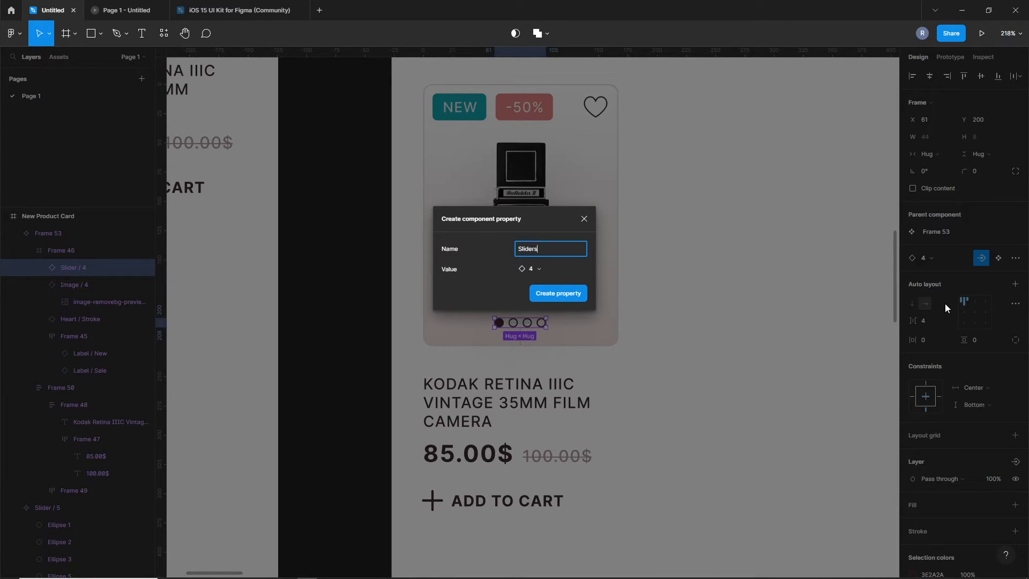
{"action": "left_click", "coordinate": [558, 293]}
{"action": "type", "text": "SOLD OUT"}
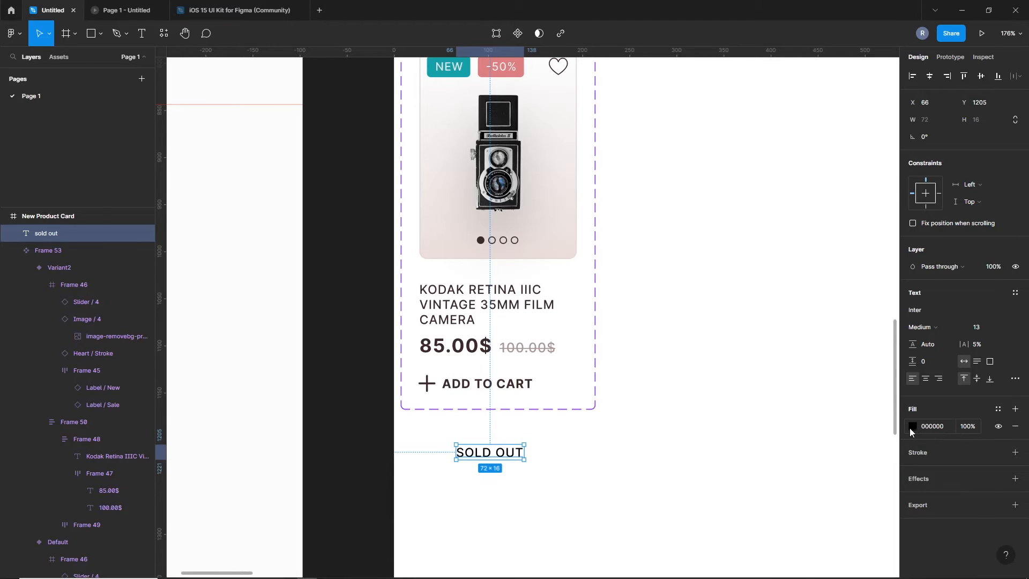
Recolor the SOLD OUT text and switch the test instance from Default to Sold Out.
{"action": "left_click", "coordinate": [912, 426]}
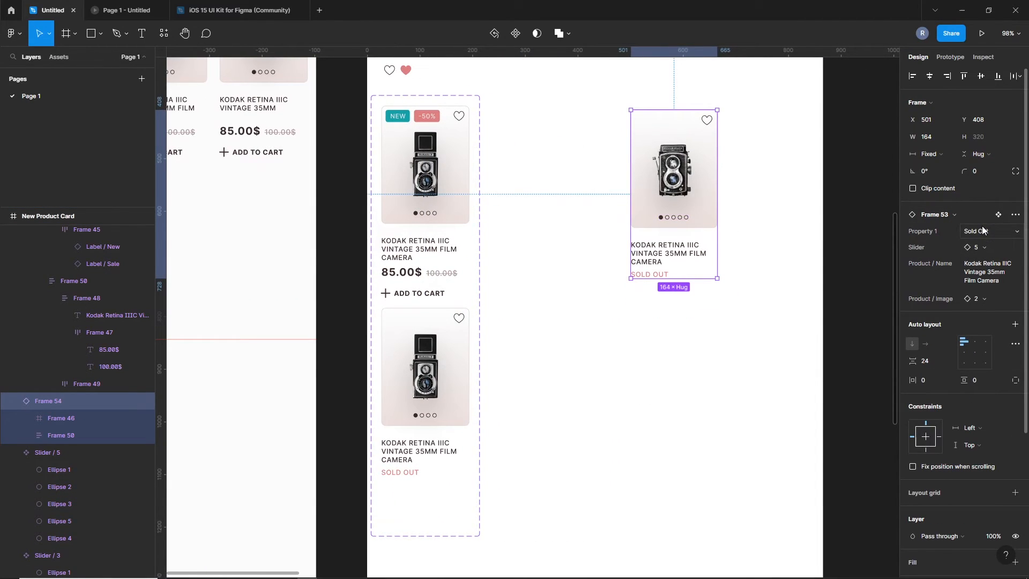
{"action": "left_click", "coordinate": [991, 231]}
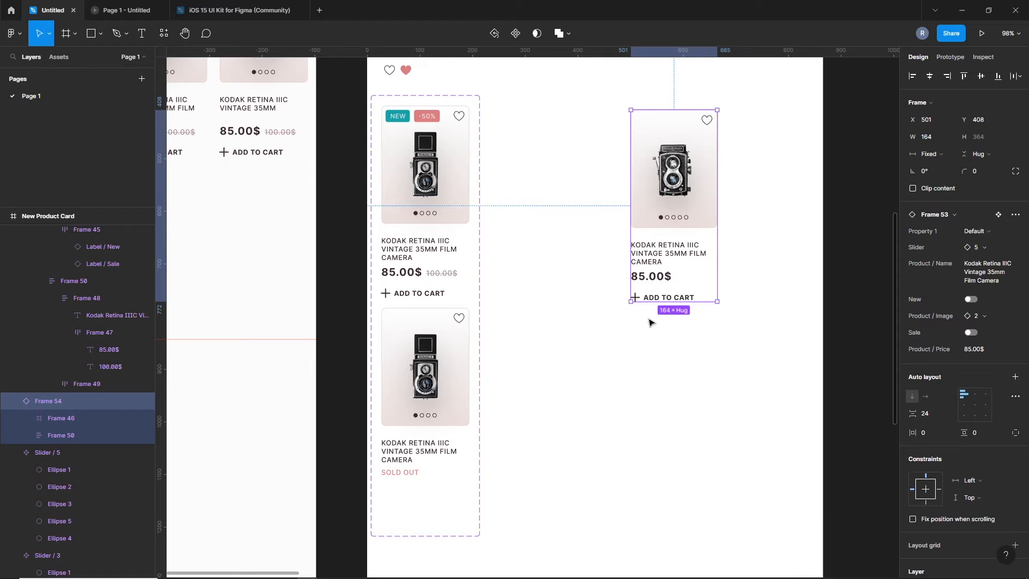
{"action": "left_click", "coordinate": [977, 231]}
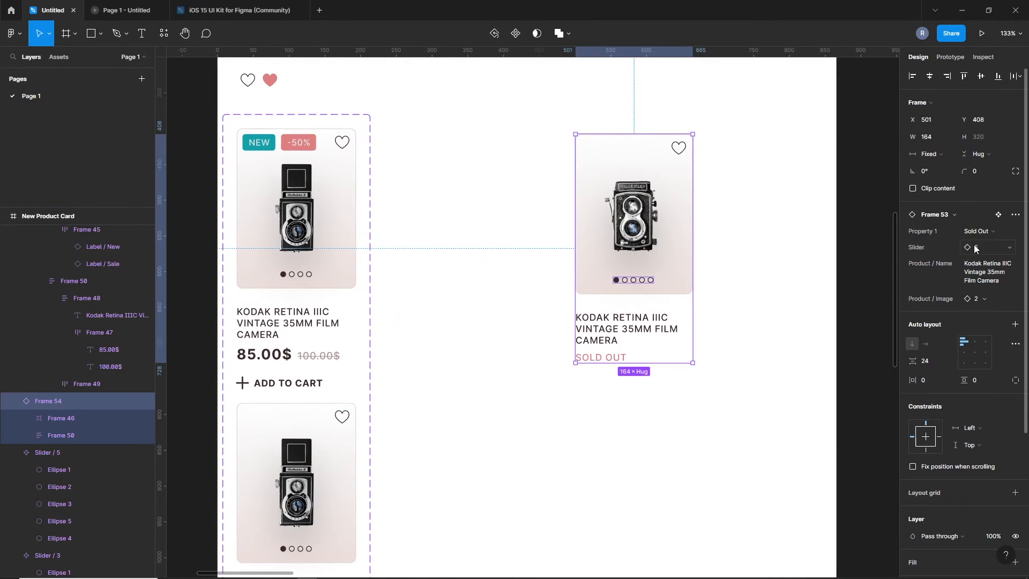
{"action": "left_click", "coordinate": [980, 231]}
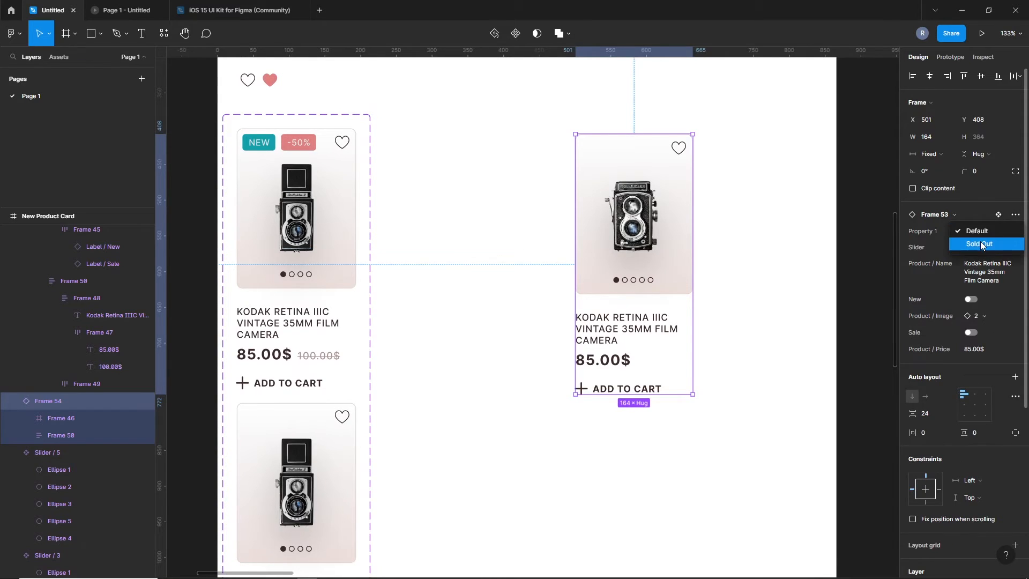
{"action": "left_click", "coordinate": [979, 243]}
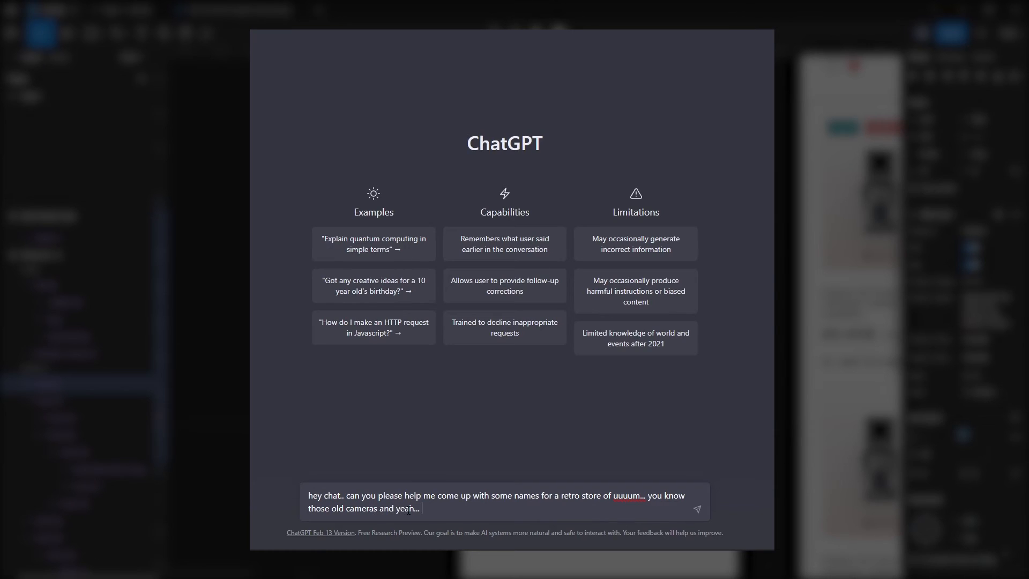
Type a ChatGPT prompt asking for name ideas for a retro old-camera store.
{"action": "type", "text": "so basically i want some r"}
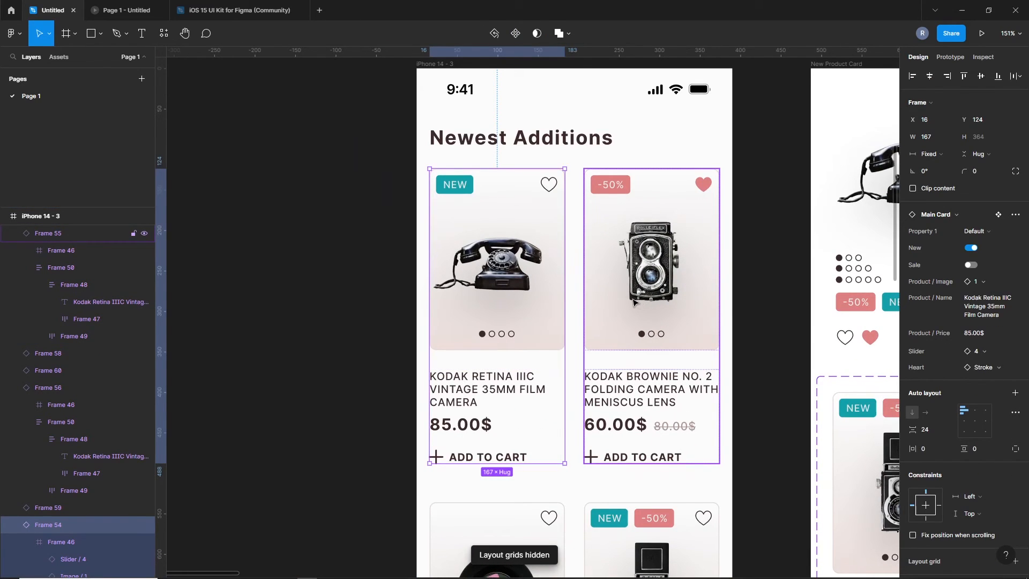
Wrap the telephone and Kodak Brownie cards into a horizontal auto-layout row, Frame 62.
{"action": "key", "text": "shift+a"}
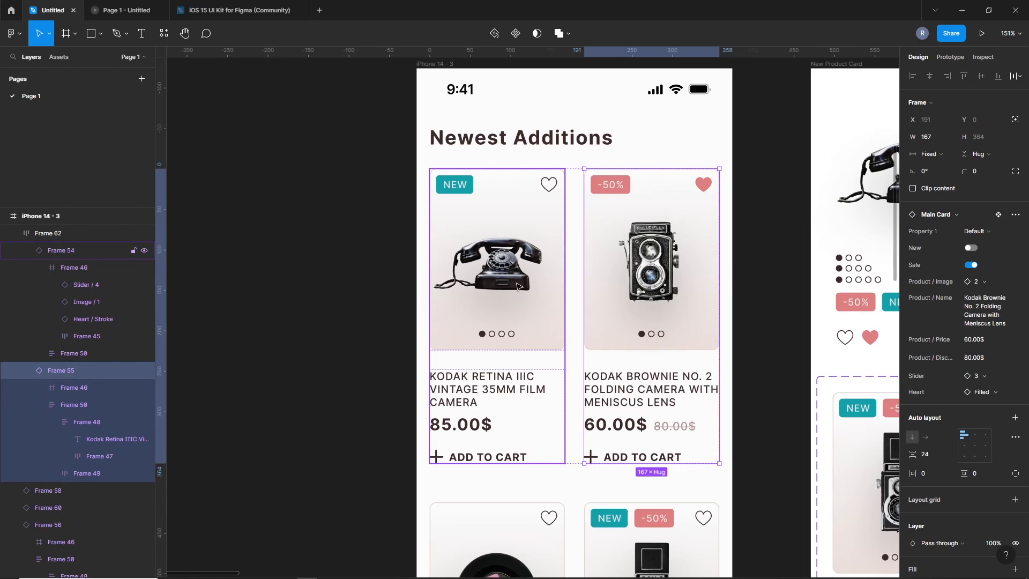
{"action": "left_click", "coordinate": [928, 154]}
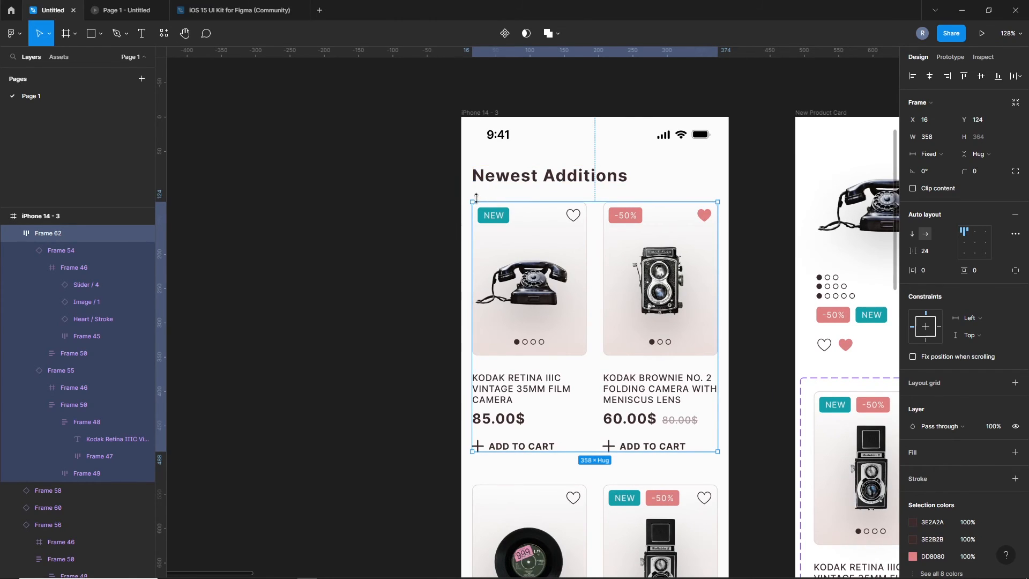
{"action": "mouse_move", "coordinate": [773, 311]}
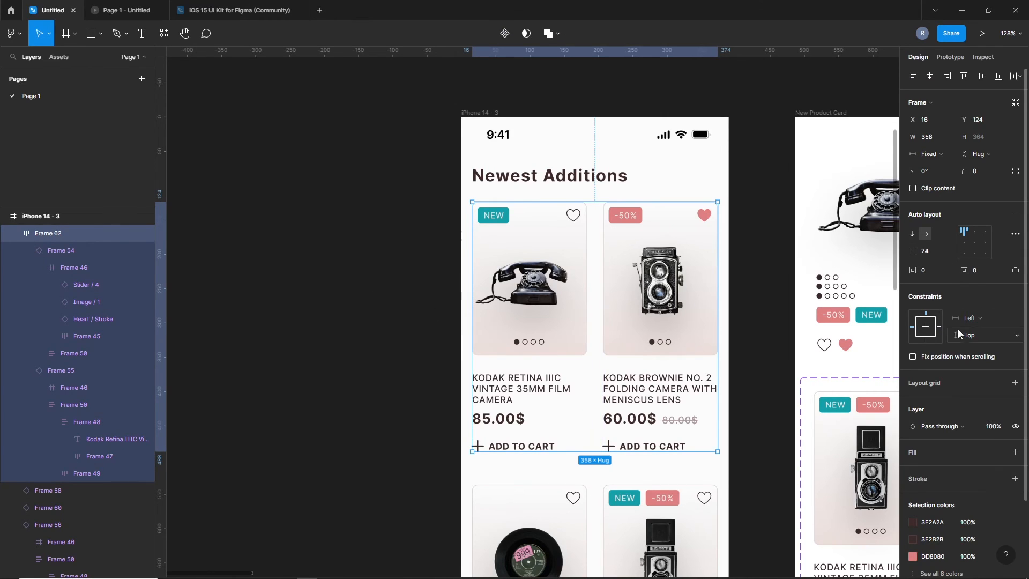
Set Frame 62's horizontal constraint to Left and right.
{"action": "left_click", "coordinate": [977, 318]}
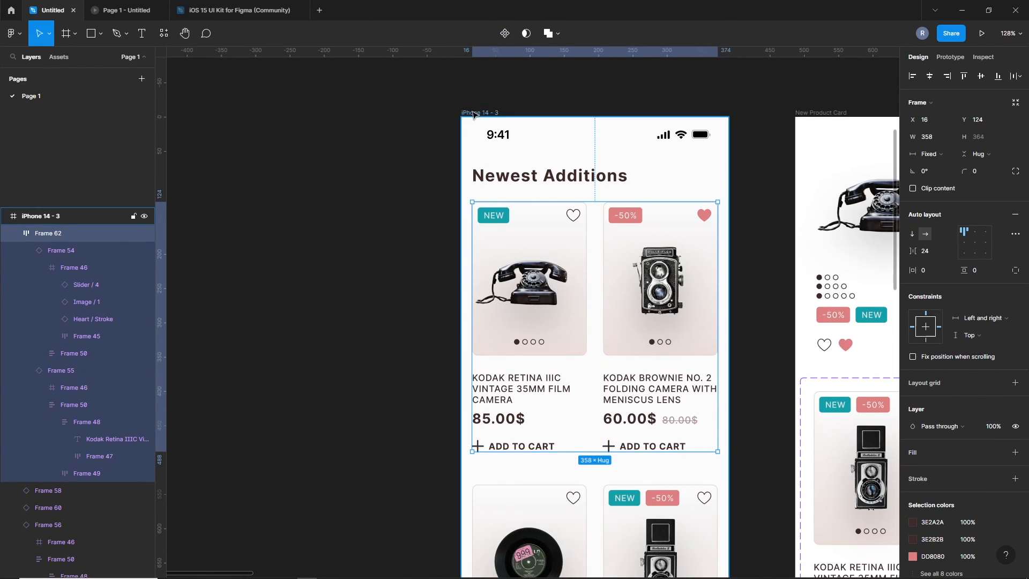